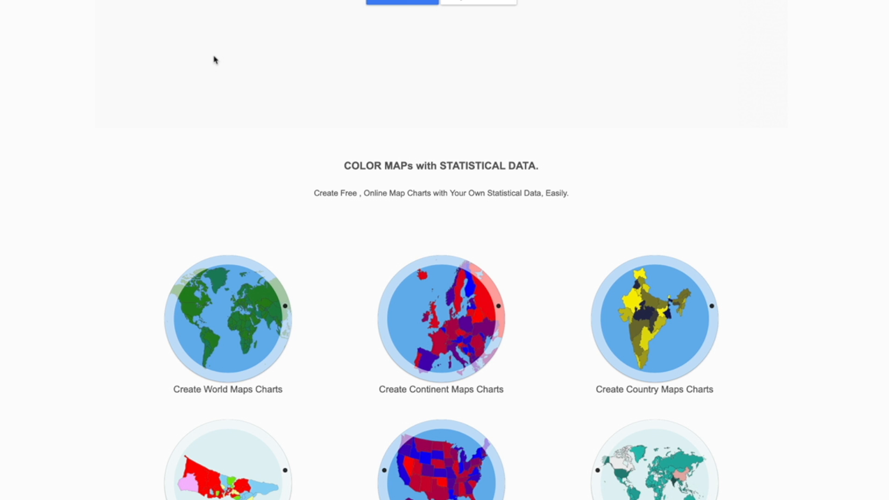
Enter the World Maps Charts section and load the World continents Map Chart editor with sample data
scroll("down", 3)
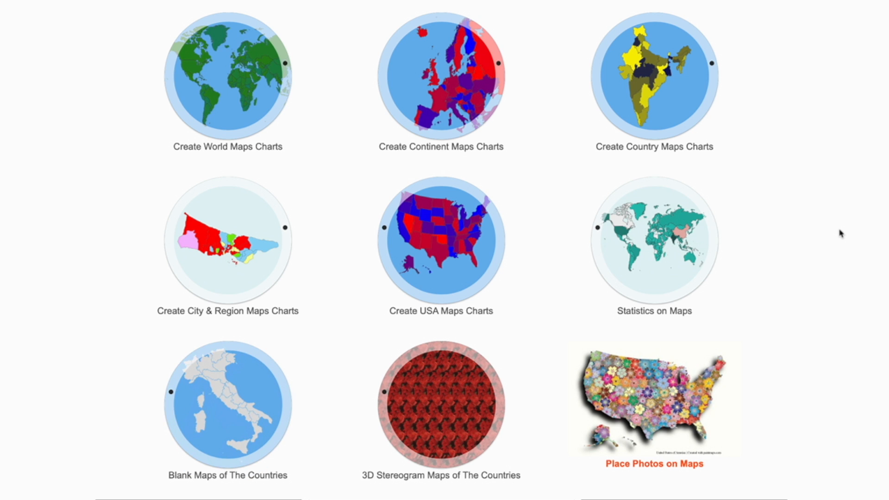
mouse_move(806, 217)
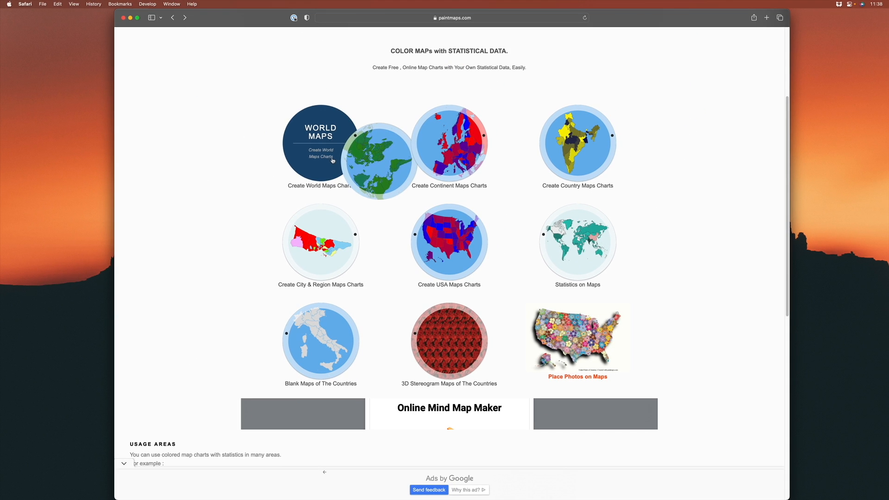
left_click(321, 153)
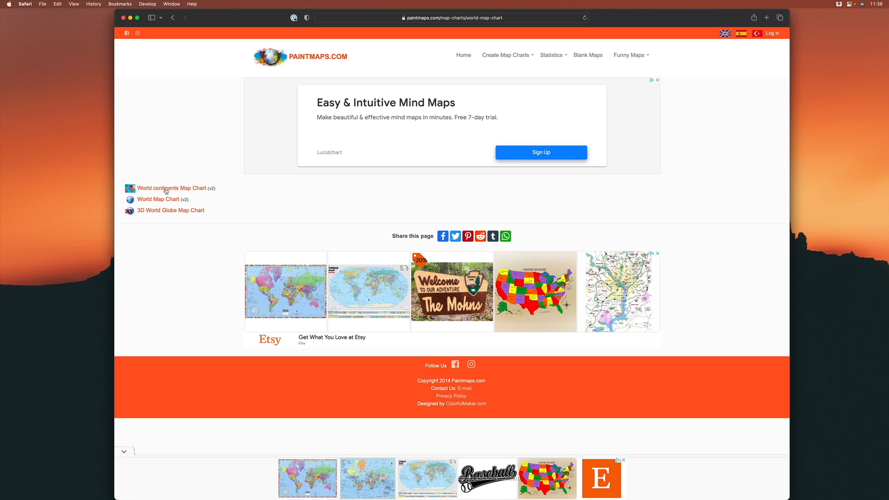
left_click(172, 187)
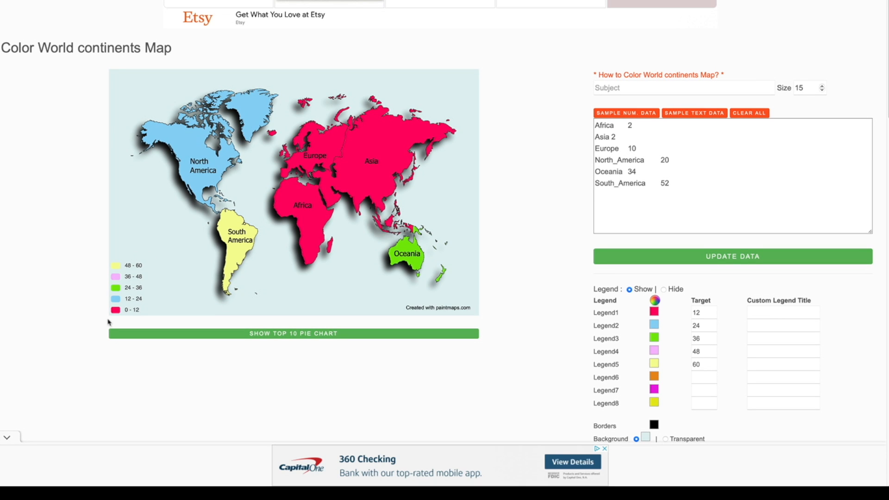
mouse_move(494, 189)
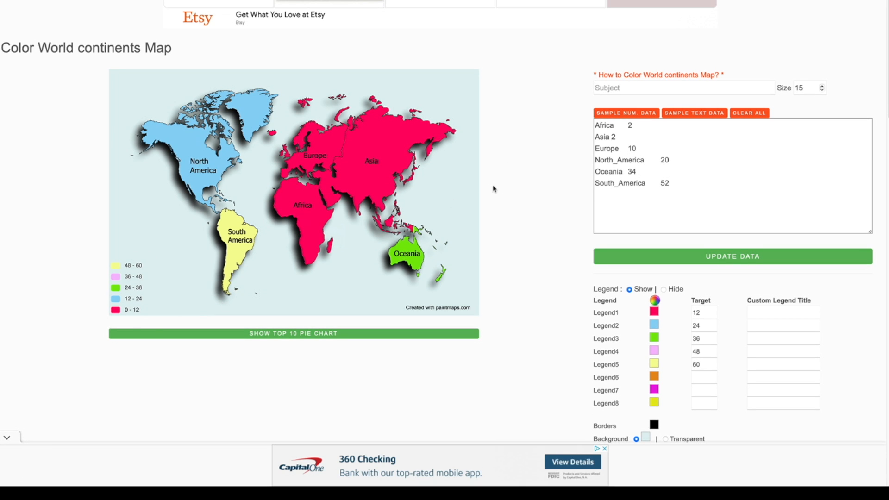
scroll("down", 3)
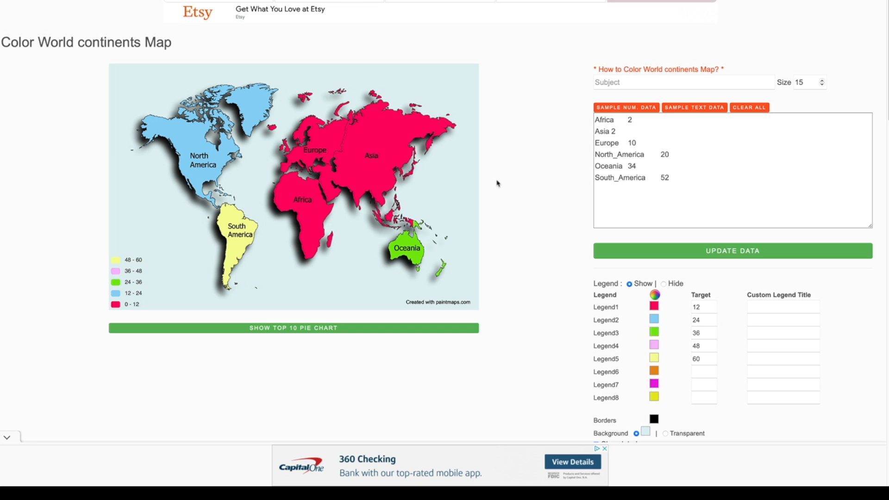
mouse_move(765, 115)
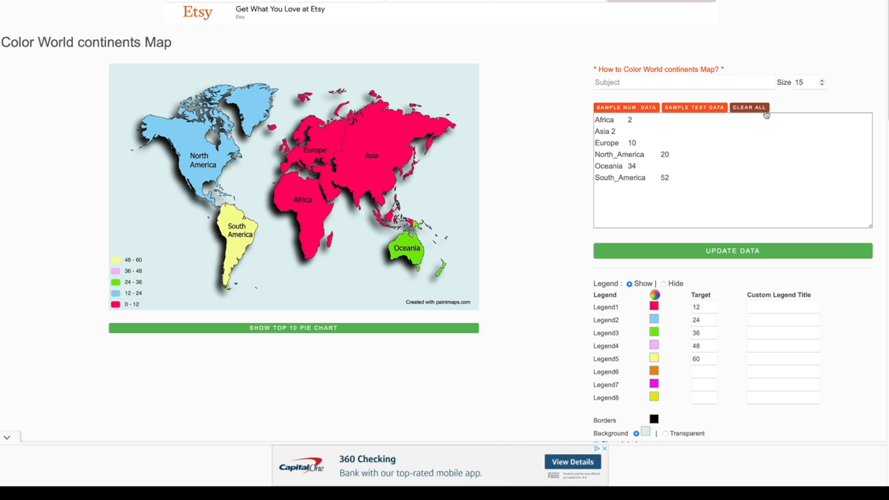
Clear the sample continent values and begin the legend targets 100–400
left_click(749, 108)
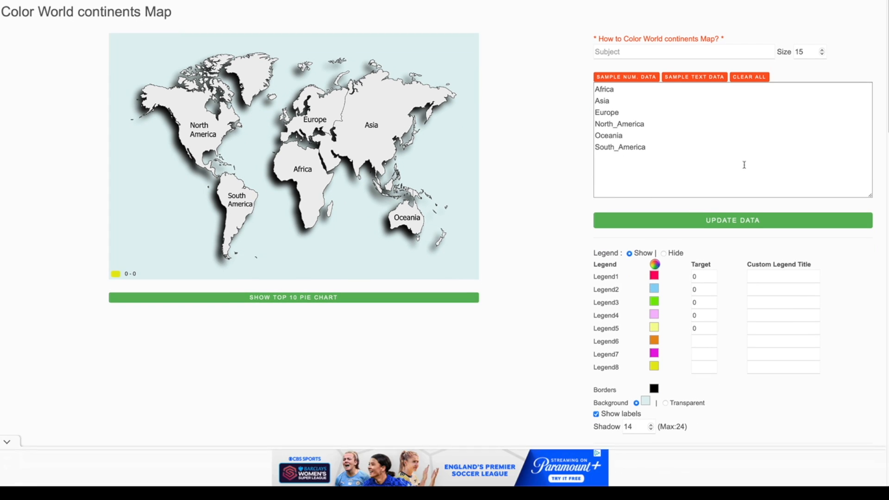
scroll("down", 3)
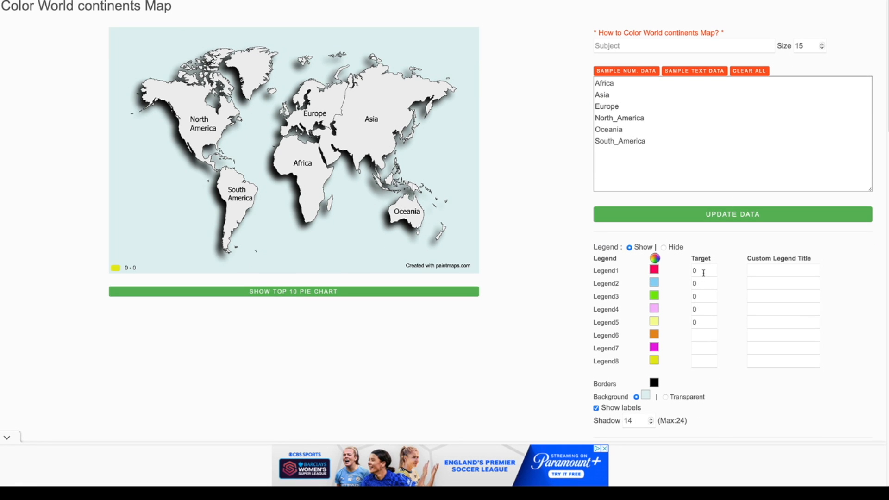
type("100")
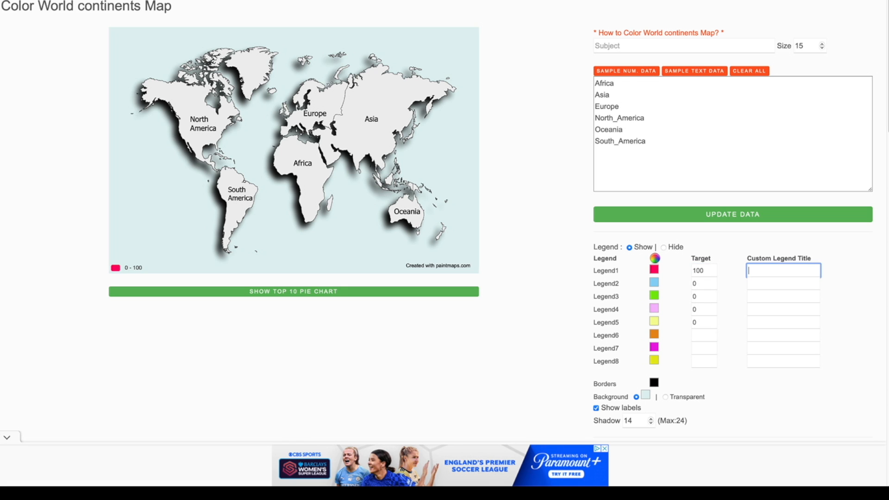
Title the four legends Mint Chocolate Chip, Pistachio, Cookie Dough and Butter Pecan
type("Mint Chocolate Chip")
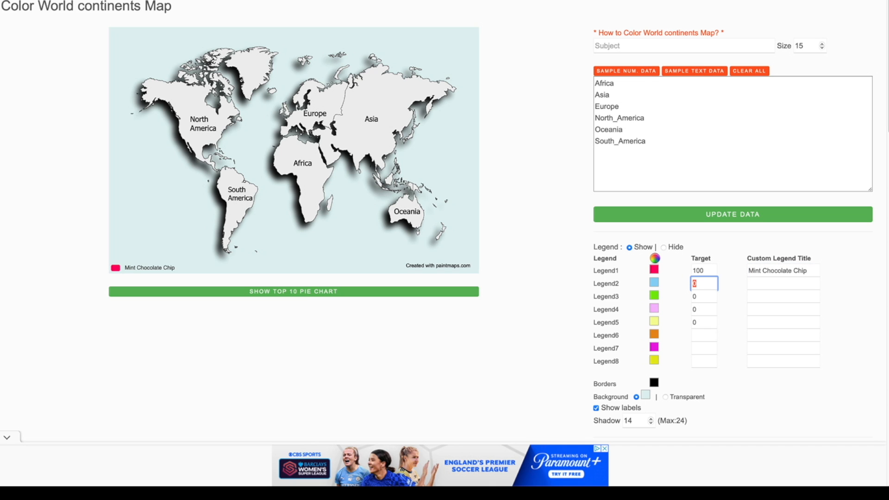
type("Pistachio")
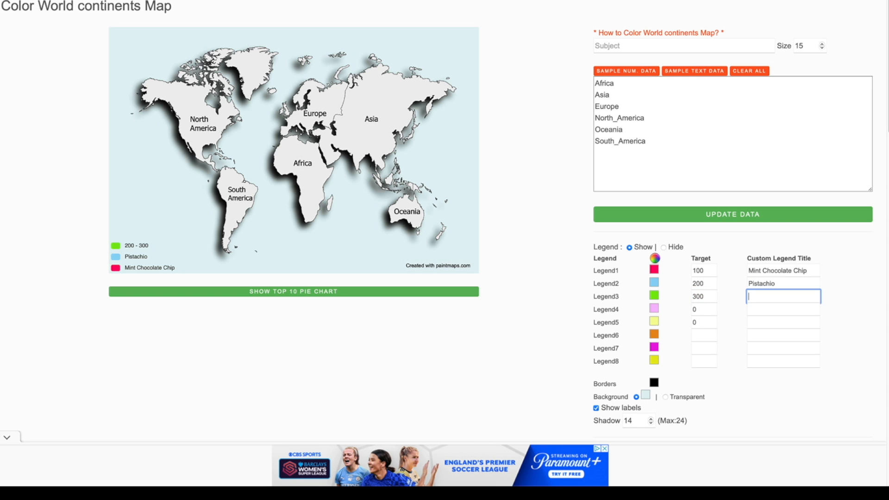
type("Cookie Dough")
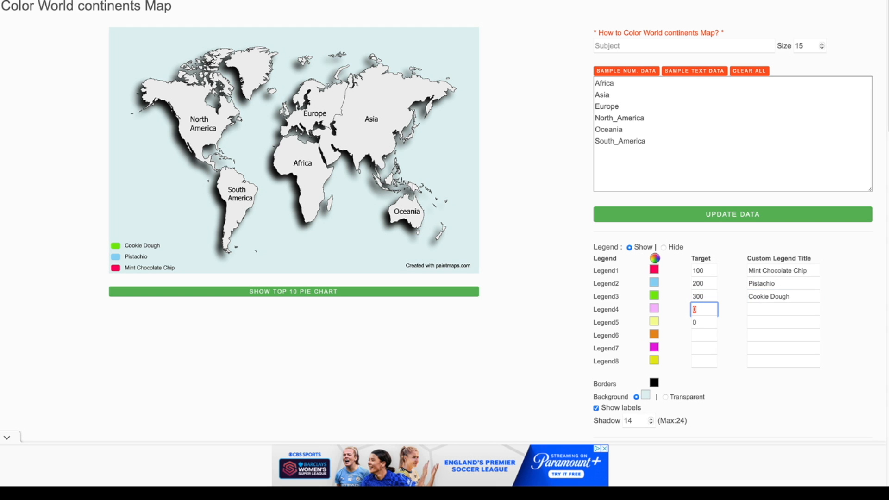
type("Butter Pecan")
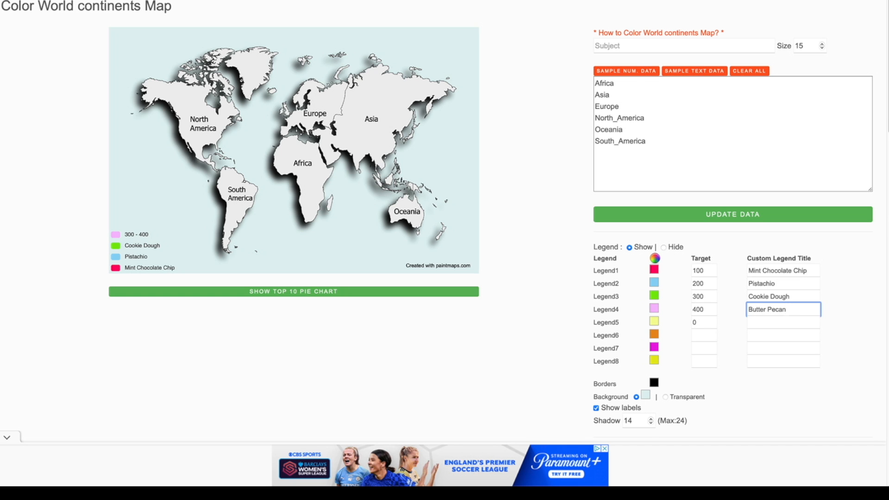
mouse_move(400, 287)
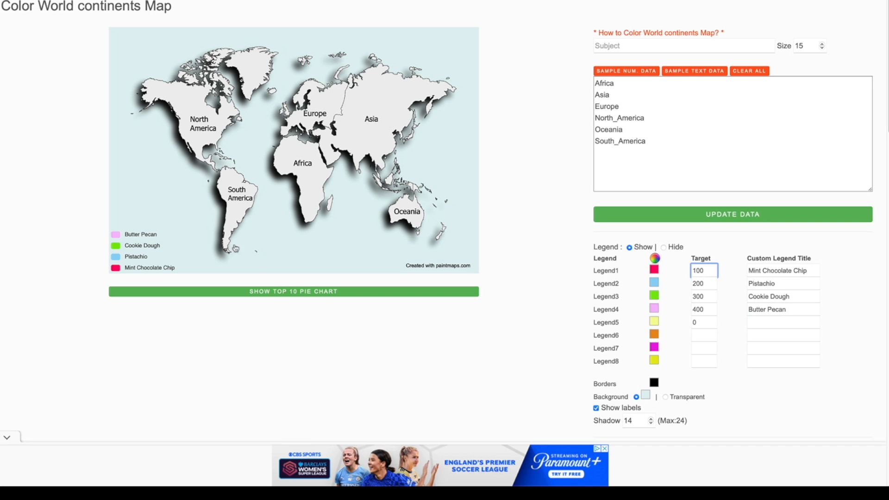
mouse_move(145, 236)
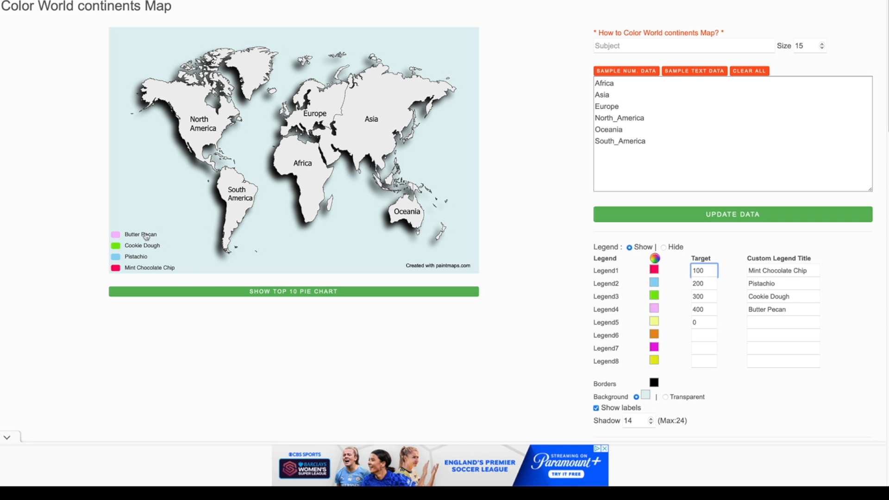
mouse_move(234, 208)
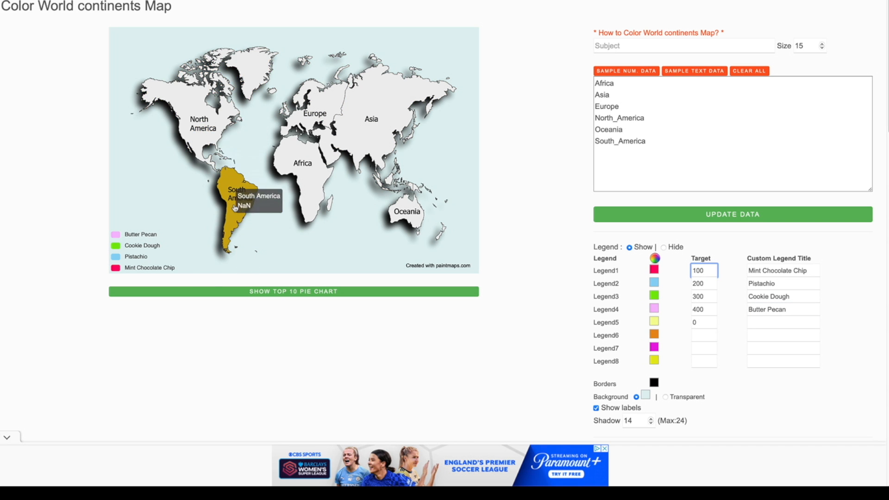
Enter Africa 50, Asia 125 and Europe 230 in the data list
left_click(640, 82)
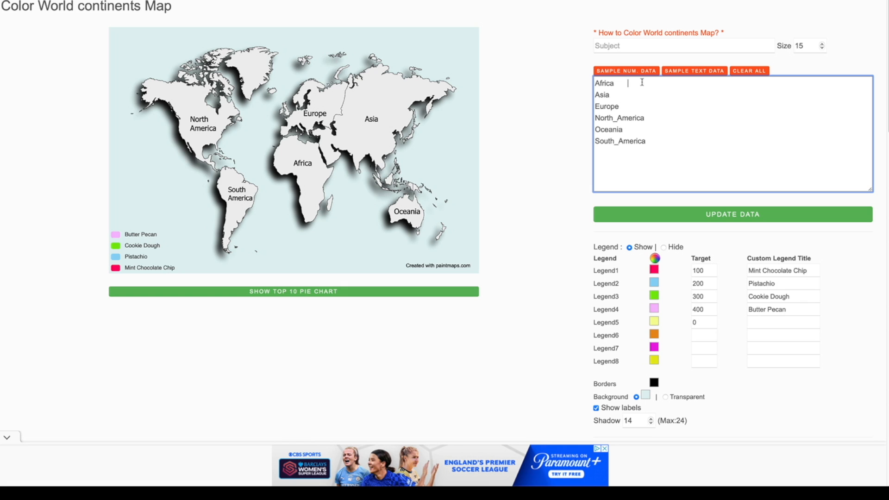
type("50")
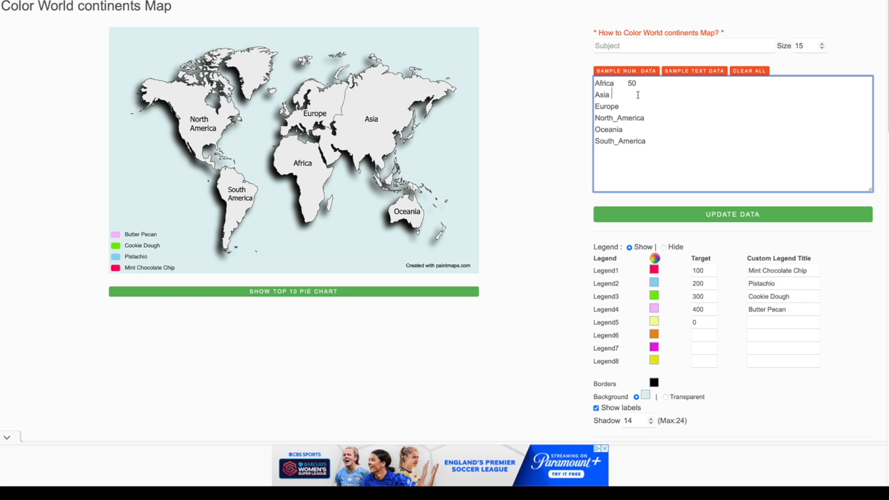
type("125")
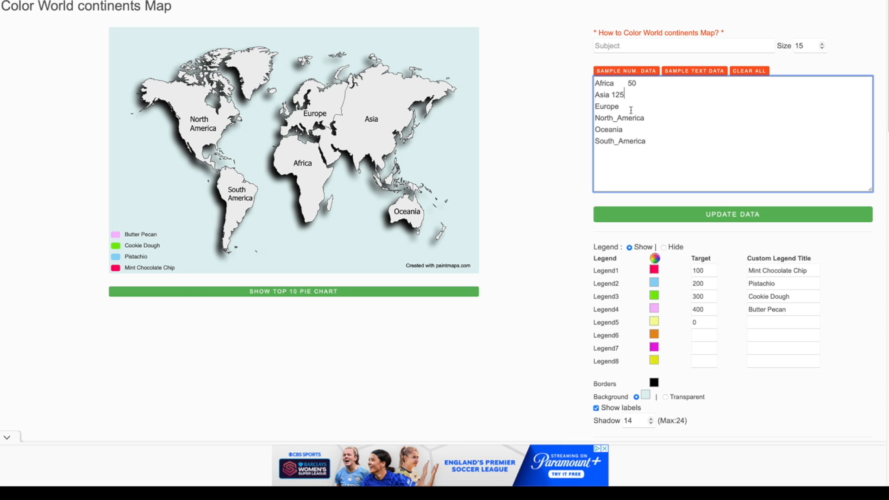
type("23")
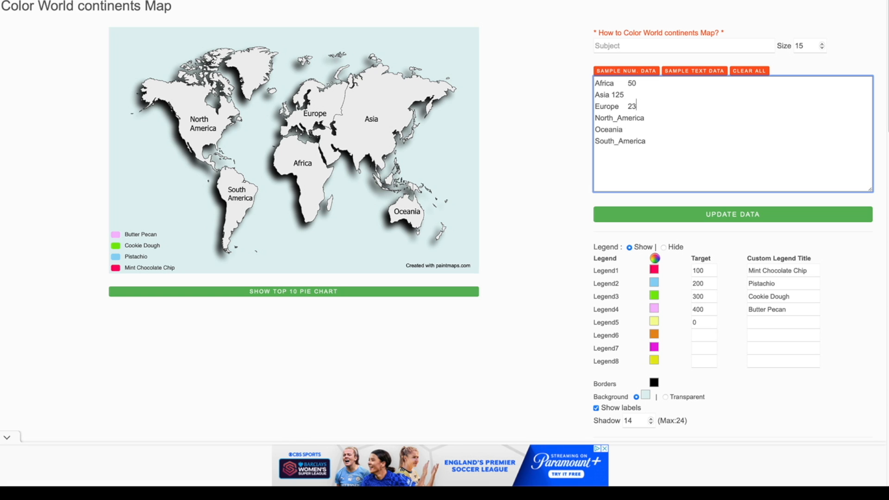
type("0")
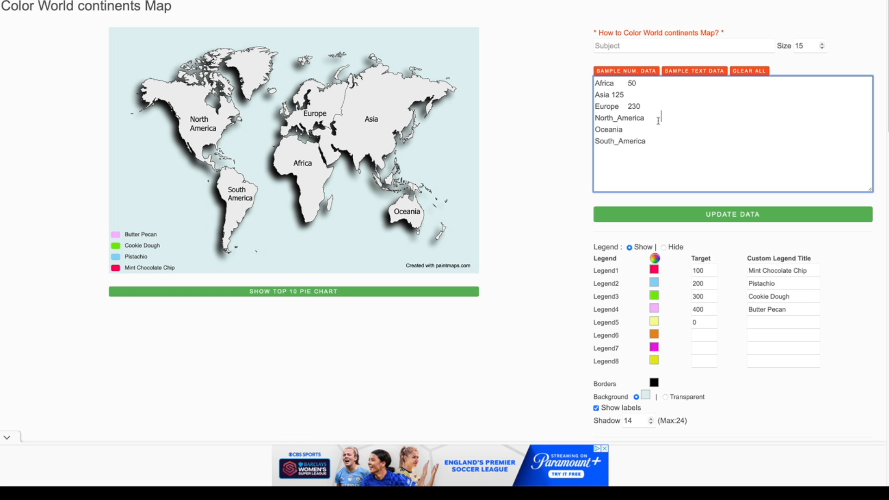
Enter North America 320, Oceania 230 and South America 12
type("320")
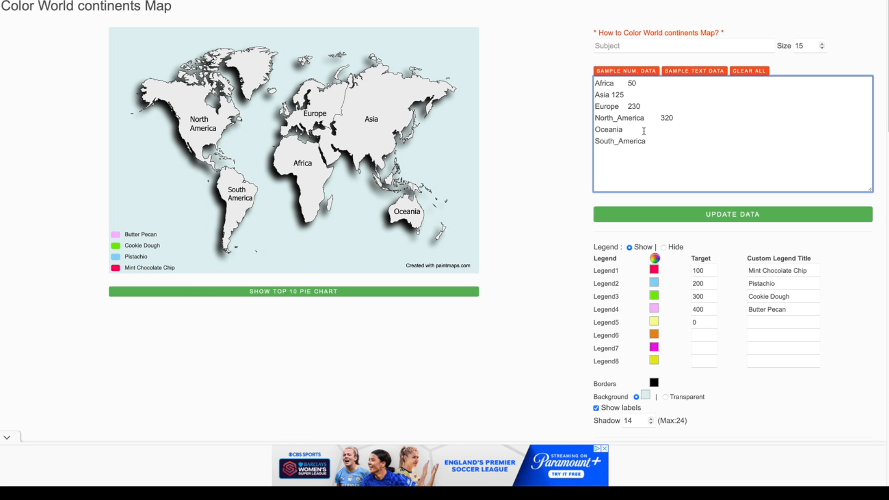
type("230")
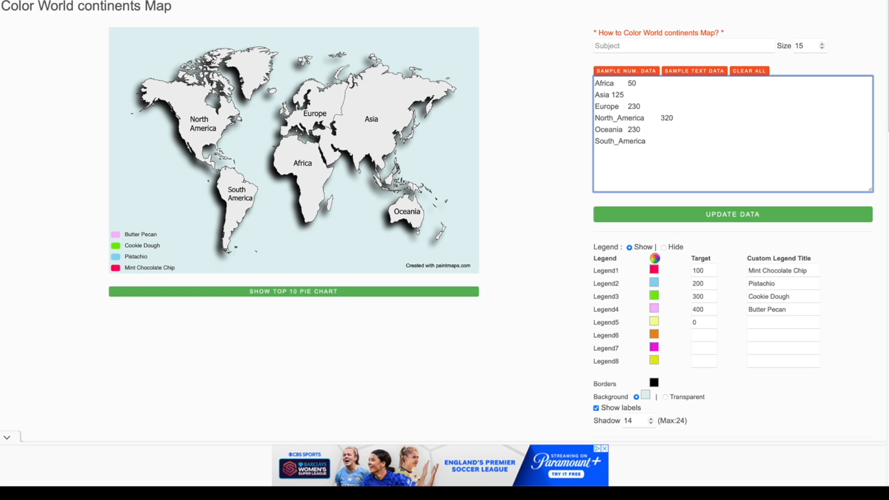
left_click(658, 141)
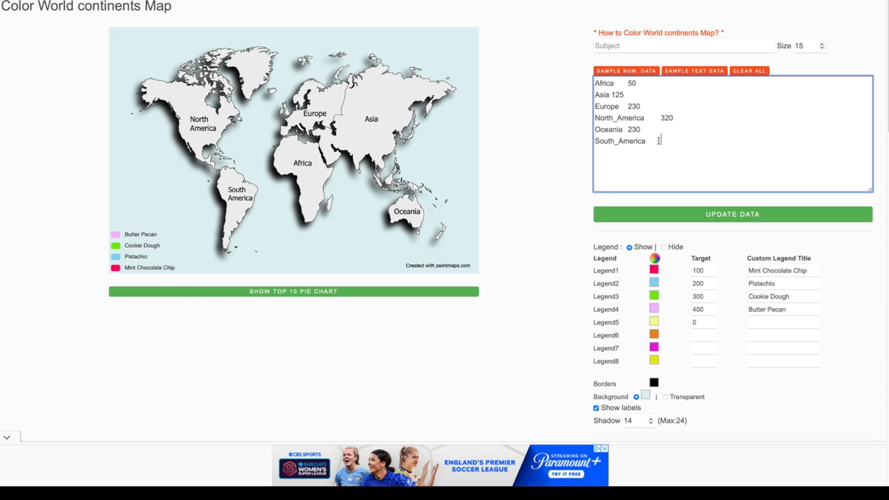
type("12")
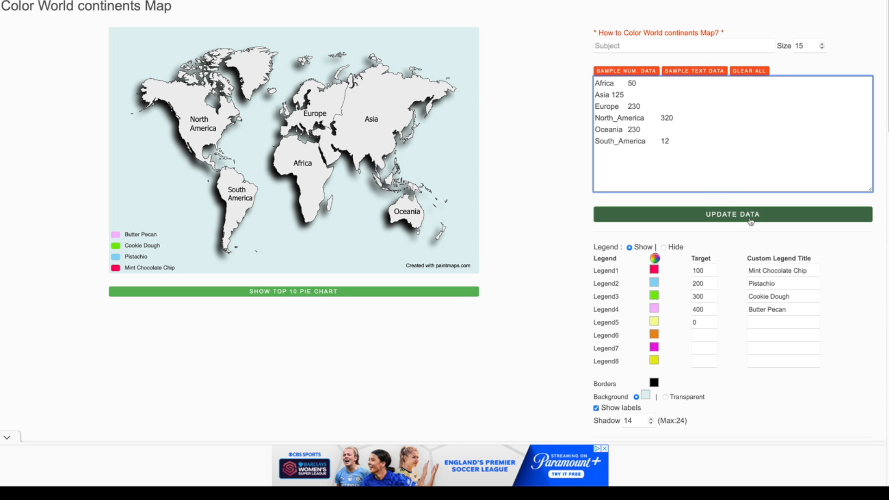
left_click(732, 215)
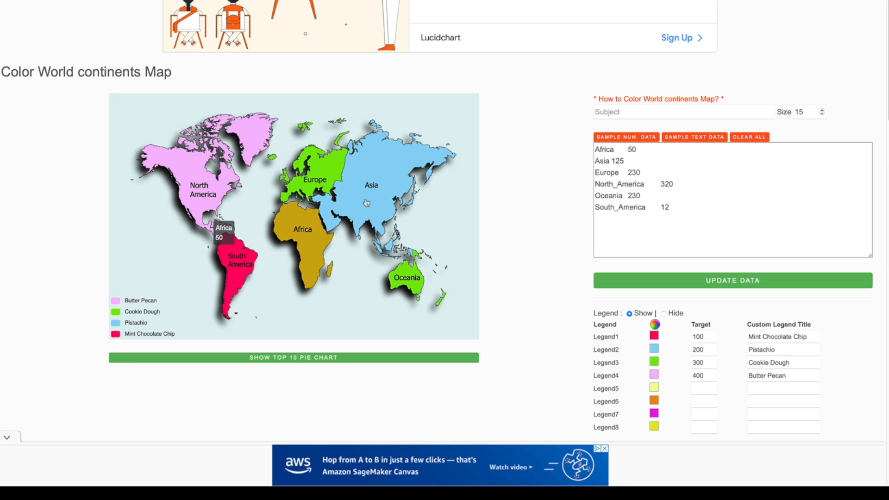
mouse_move(75, 313)
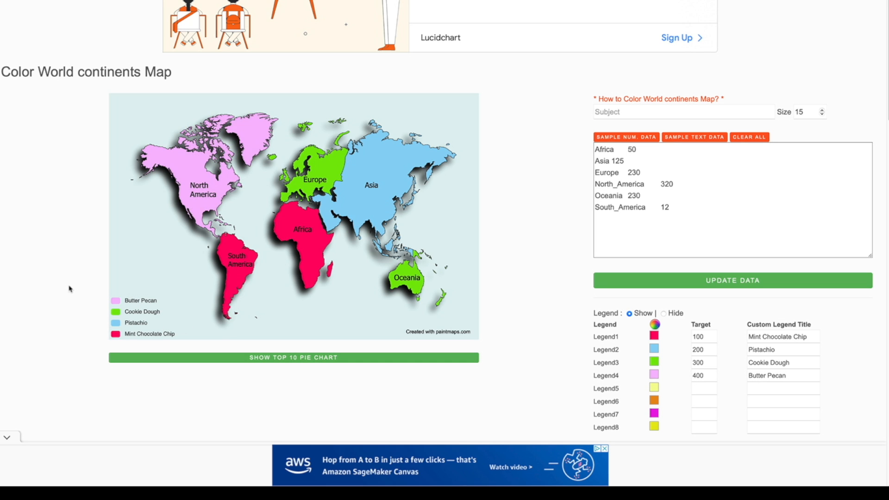
mouse_move(98, 207)
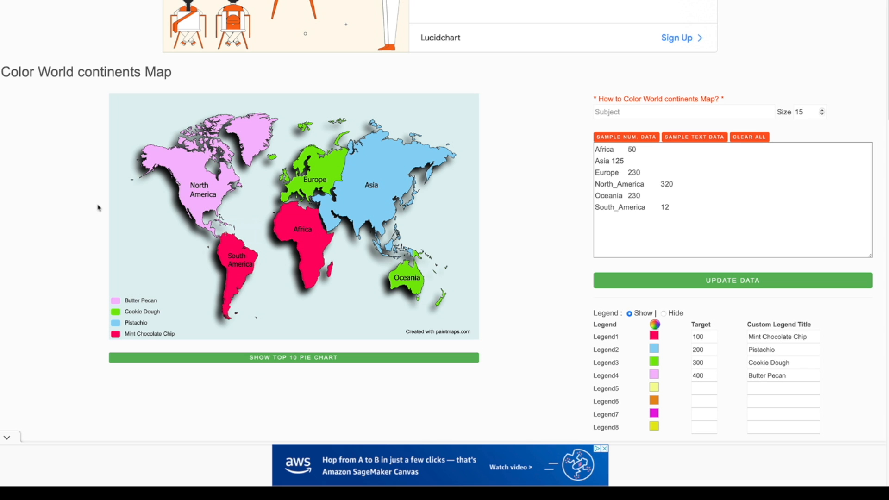
scroll("down", 3)
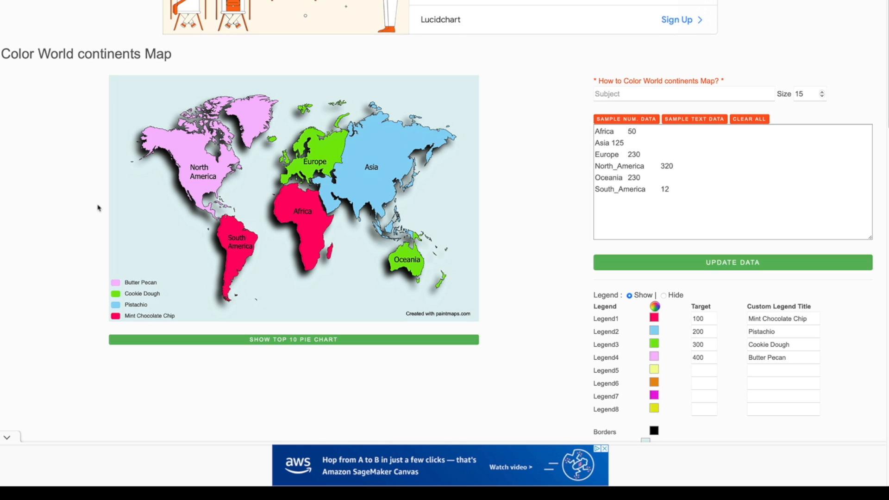
scroll("down", 3)
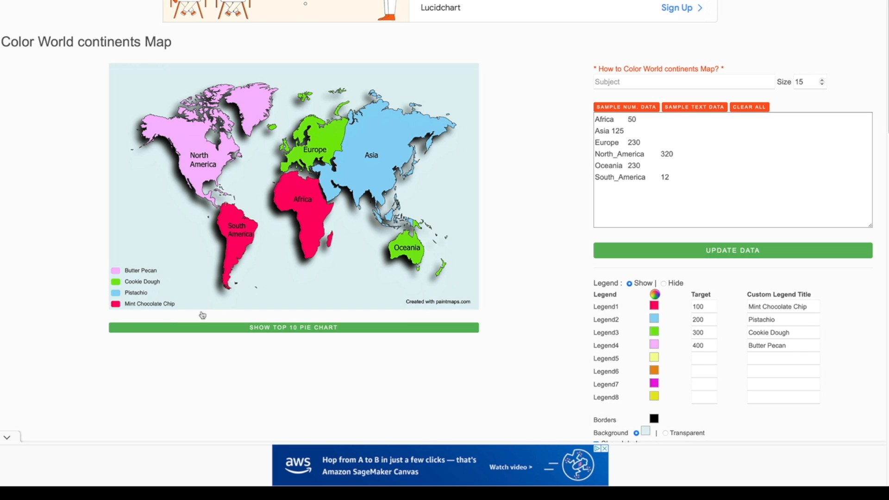
scroll("down", 3)
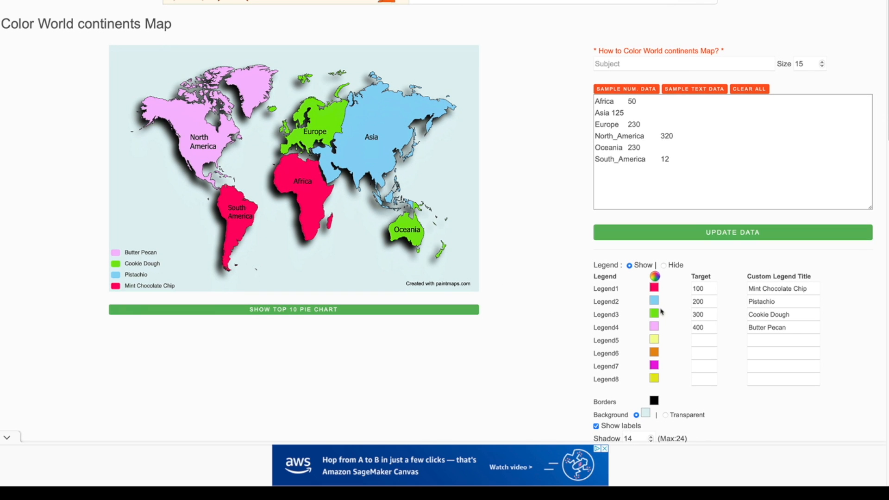
Set the Mint Chocolate Chip legend swatch to cyan, recolouring Africa and South America
left_click(654, 287)
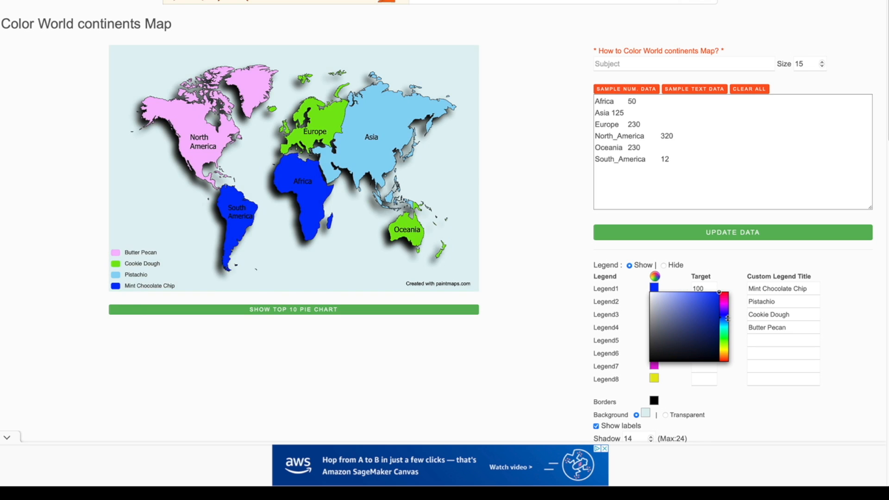
left_click(721, 328)
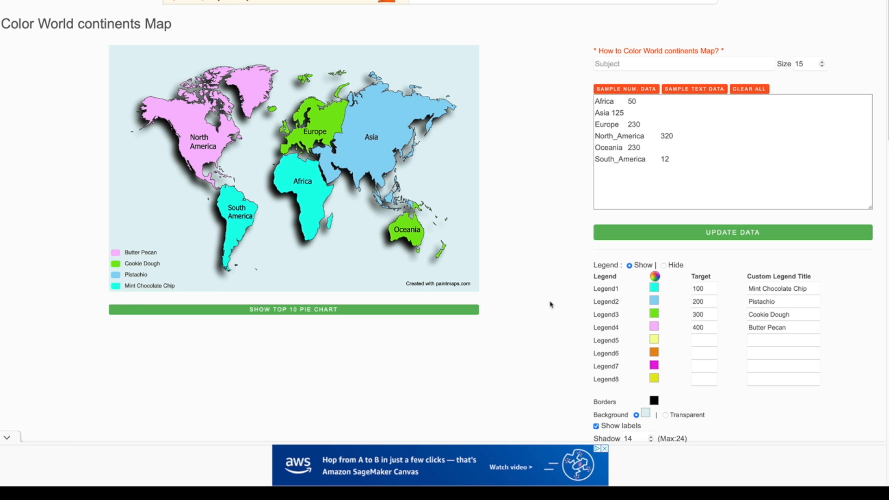
scroll("down", 3)
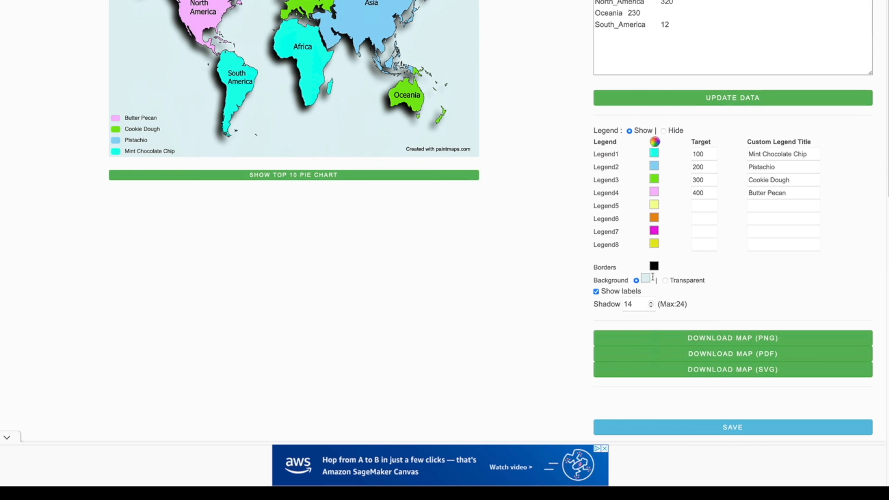
Toggle the transparent background and continent labels off and back on, keeping the light labelled map
left_click(666, 280)
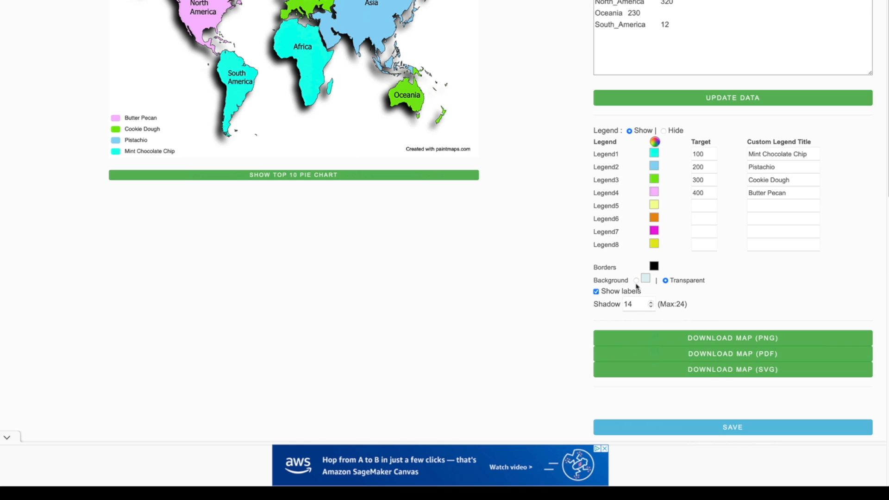
left_click(635, 280)
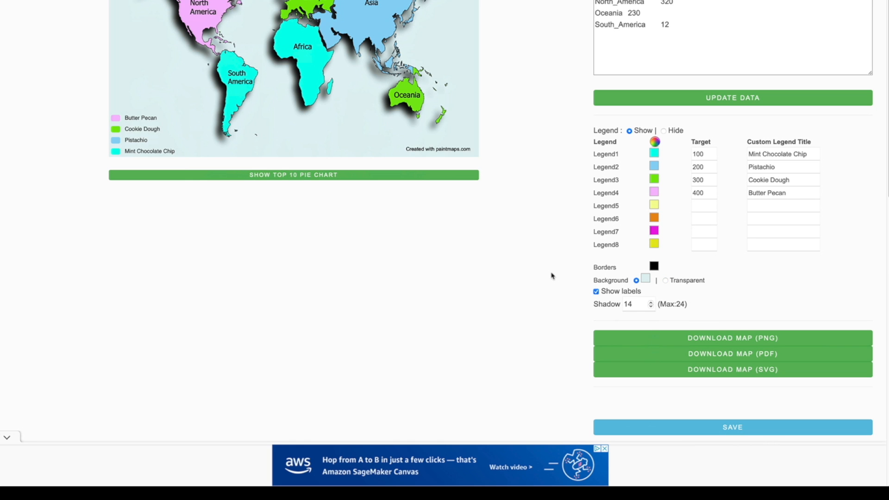
left_click(595, 279)
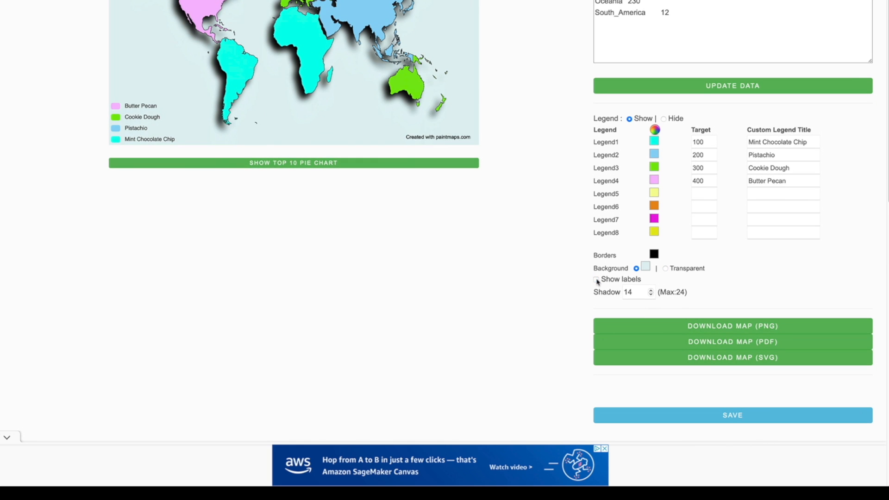
left_click(596, 279)
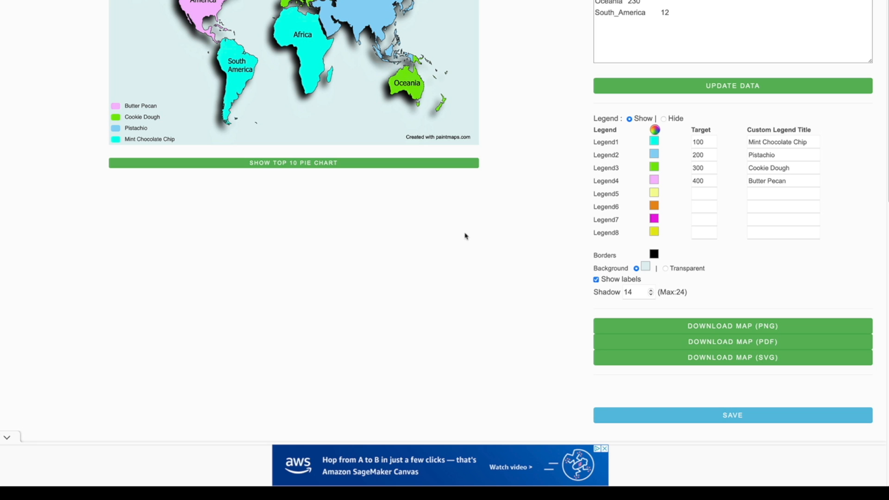
Set the map's Shadow amount to 0 so the continents appear flat
left_click(651, 295)
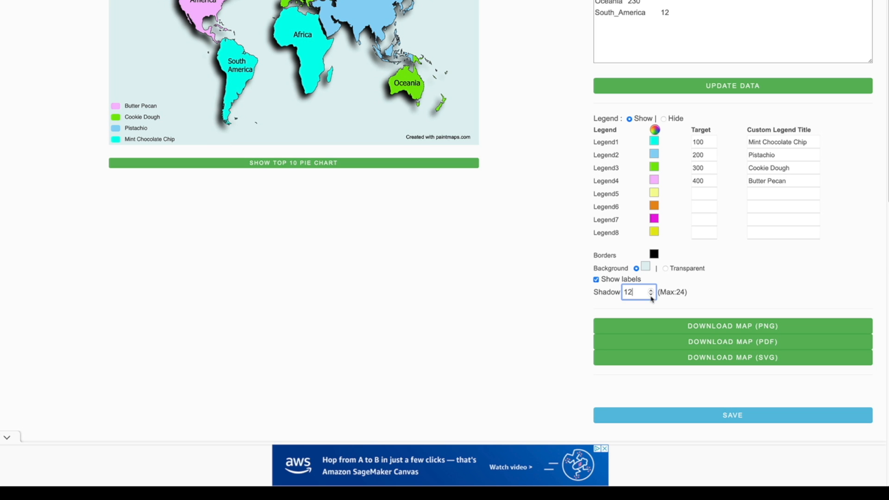
type("0")
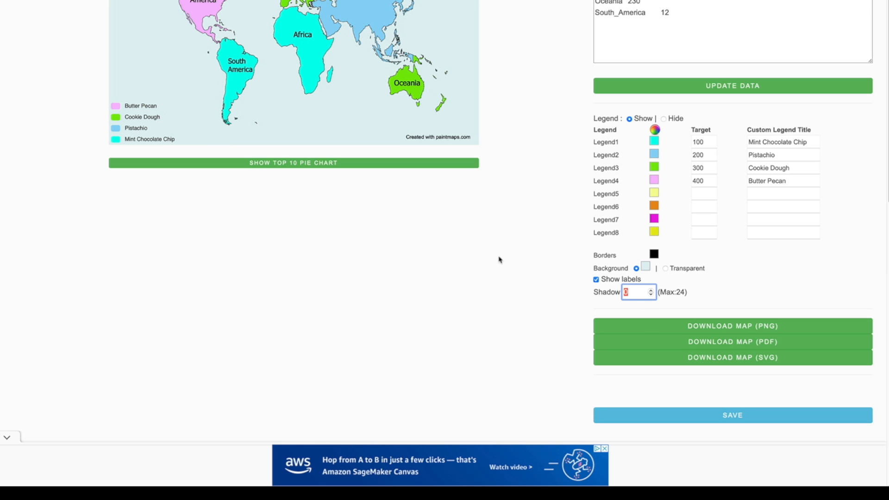
scroll("down", 3)
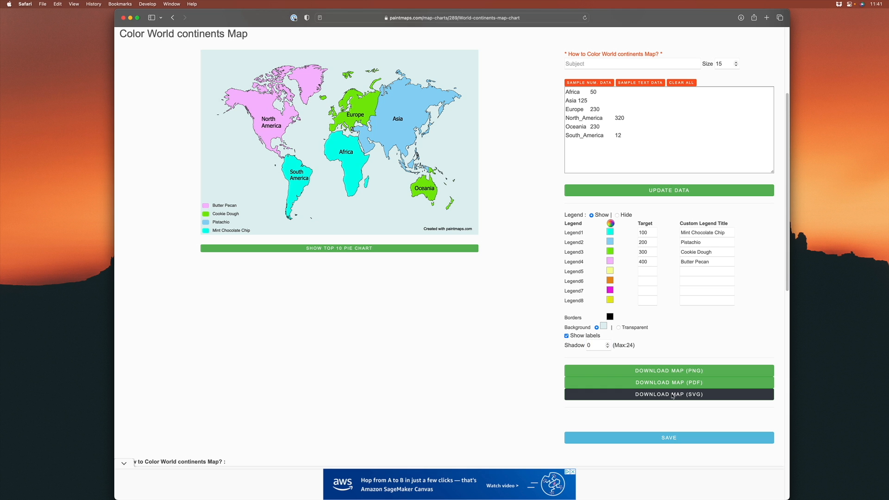
Download the flat continents map as an SVG file into Downloads
left_click(669, 394)
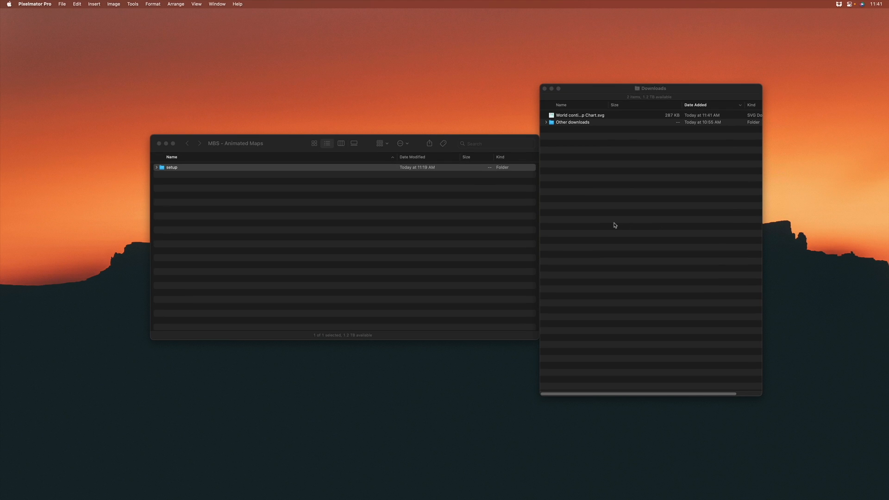
Load the downloaded map SVG in Pixelmator Pro as editable text and path layers and begin exporting
double_click(579, 115)
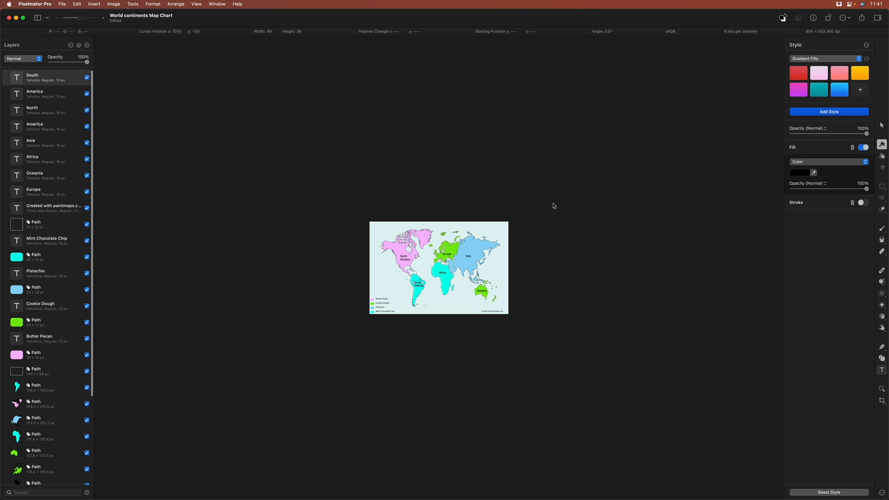
mouse_move(531, 203)
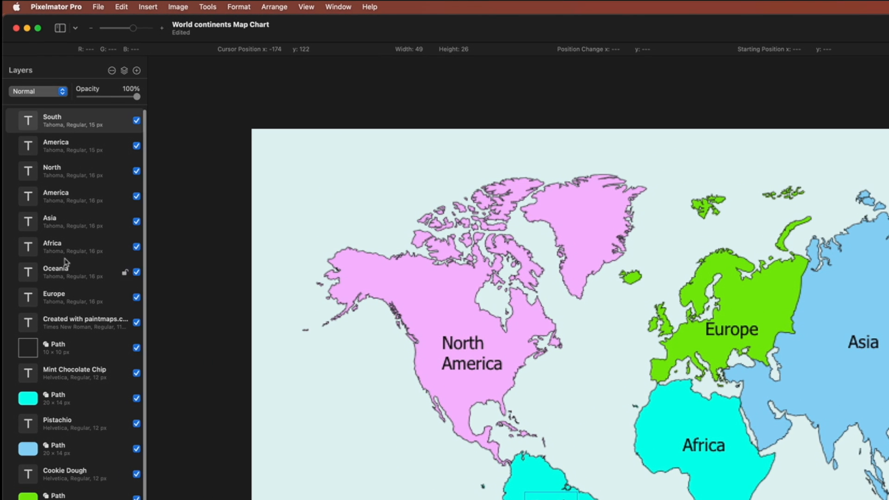
scroll("down", 3)
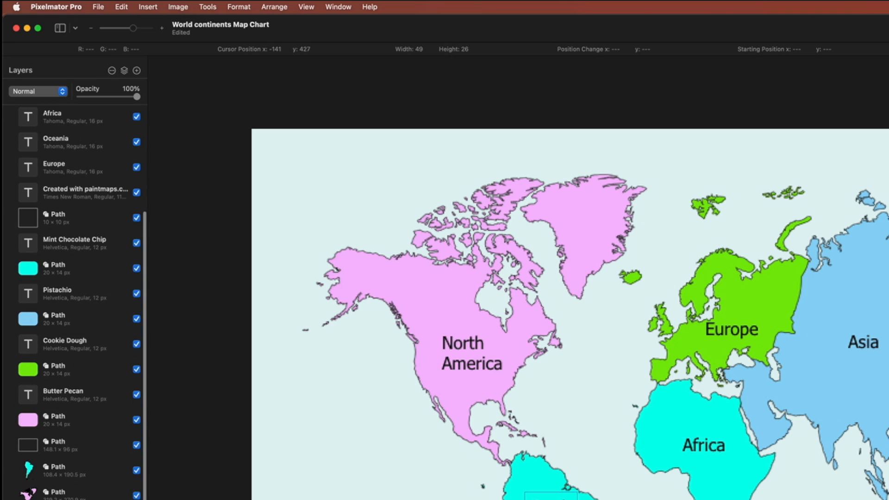
scroll("down", 3)
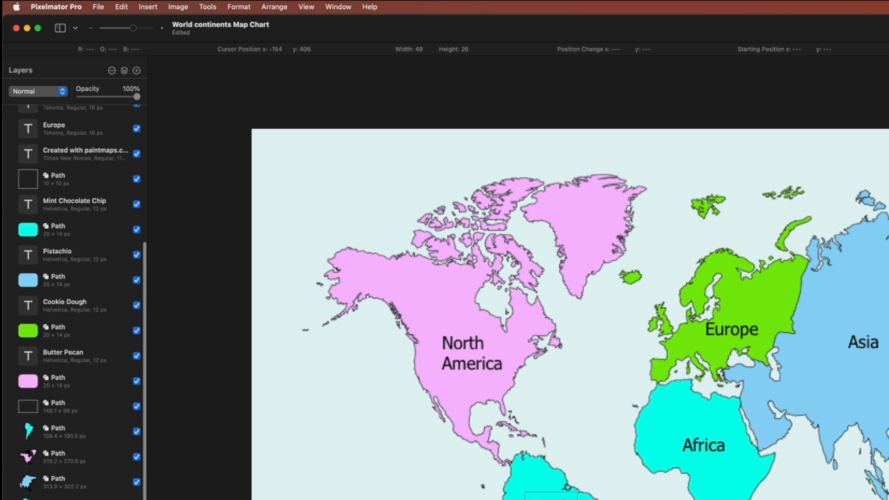
mouse_move(228, 301)
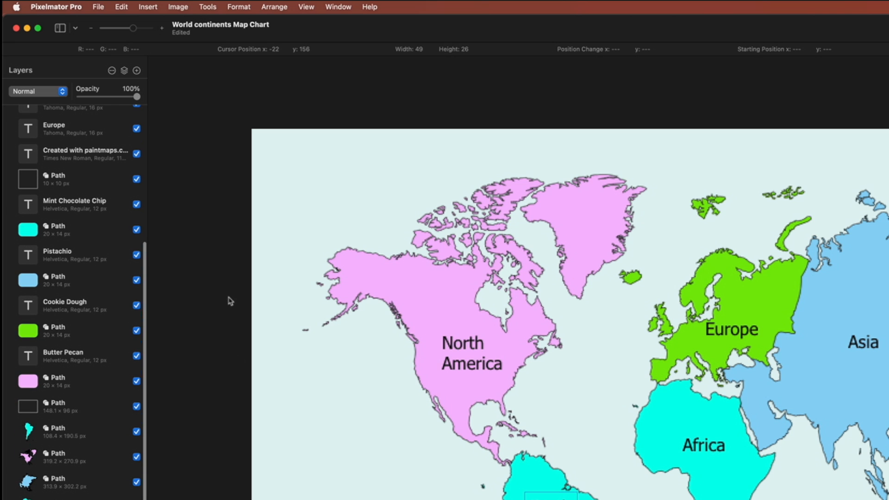
mouse_move(231, 254)
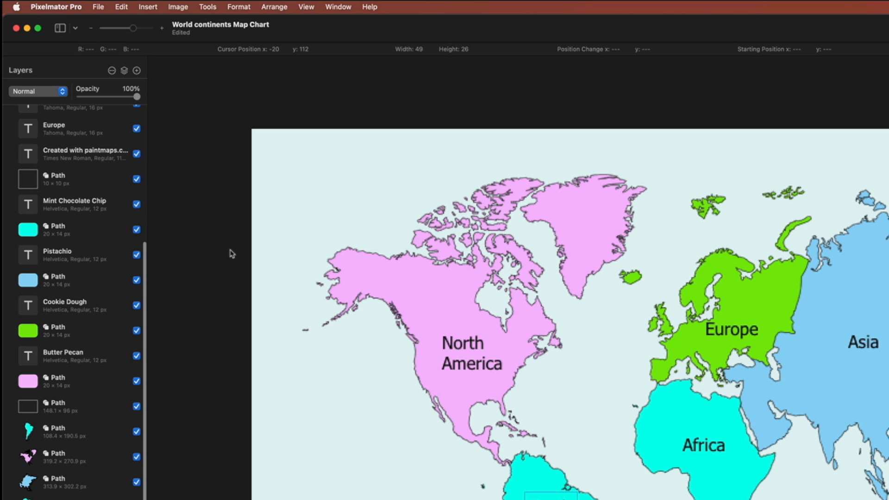
mouse_move(238, 239)
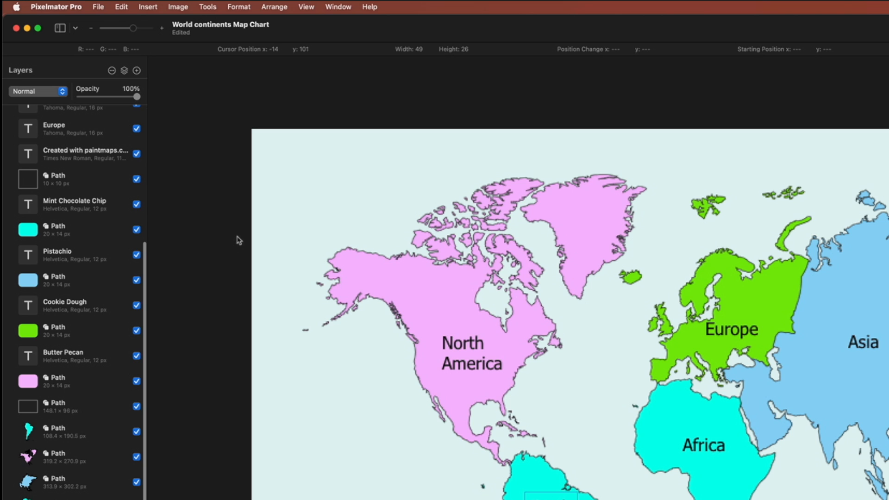
left_click(98, 7)
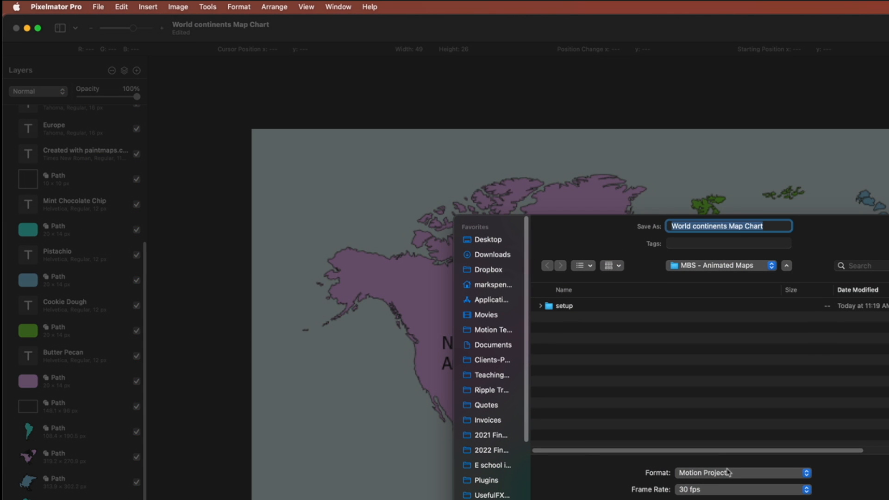
mouse_move(743, 241)
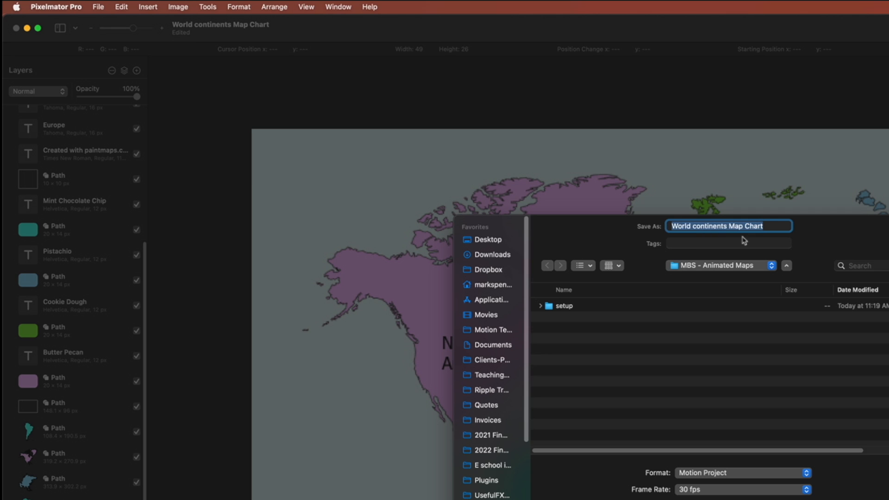
Export World continents Map Chart as a 30 fps Motion project into the Animated Maps folder
left_click(576, 351)
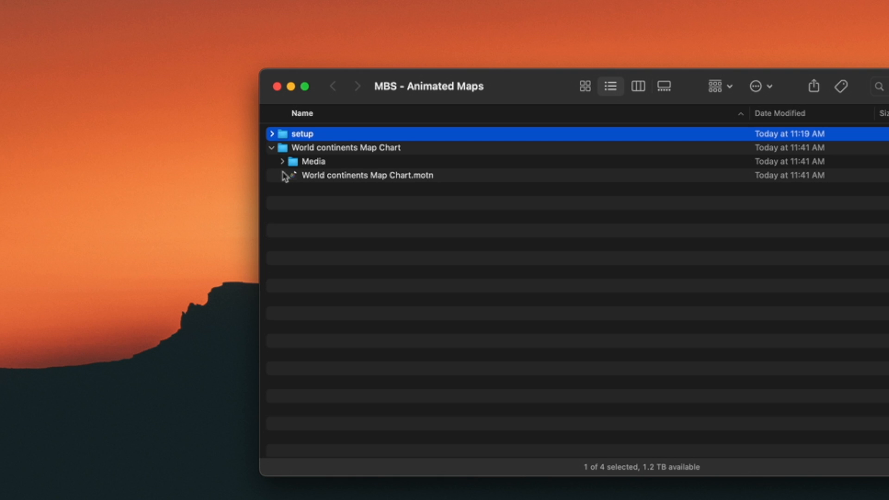
Expand the exported project folder and launch World continents Map Chart.motn in Motion
left_click(356, 176)
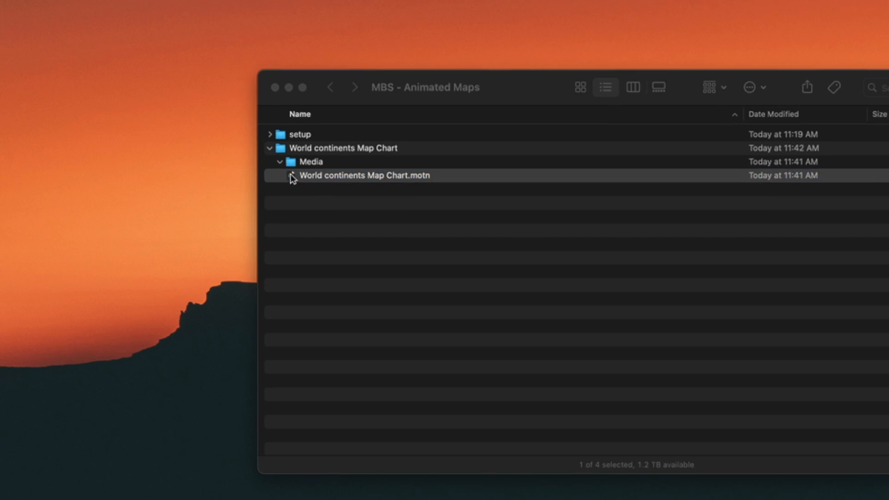
double_click(365, 175)
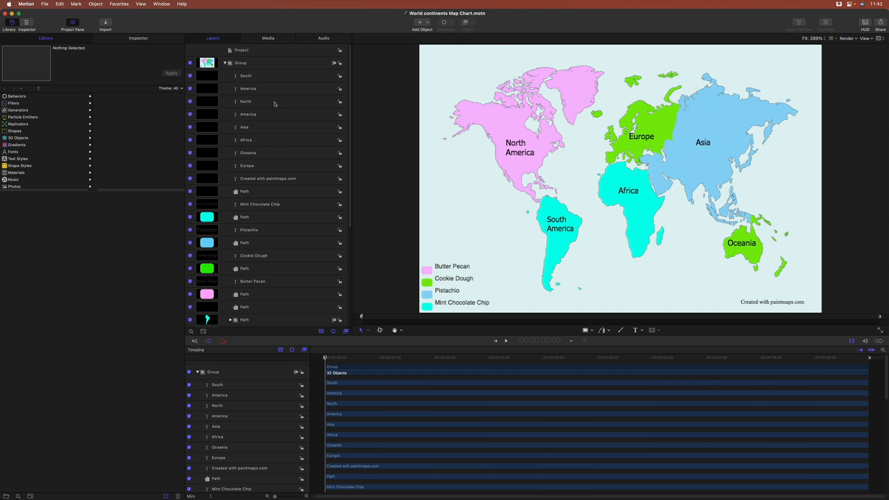
mouse_move(463, 189)
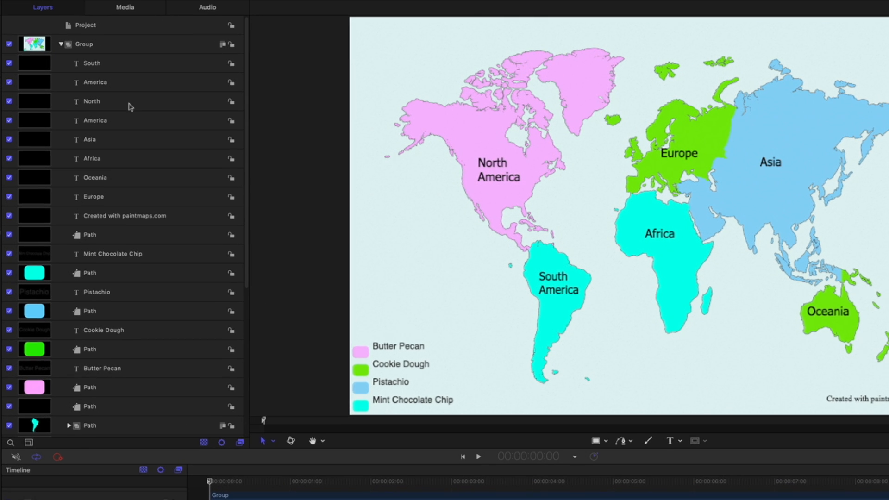
scroll("down", 3)
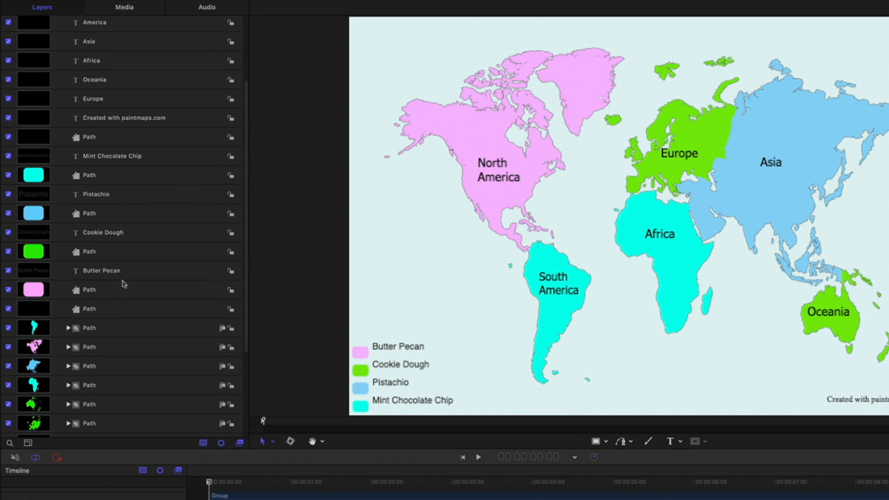
scroll("down", 3)
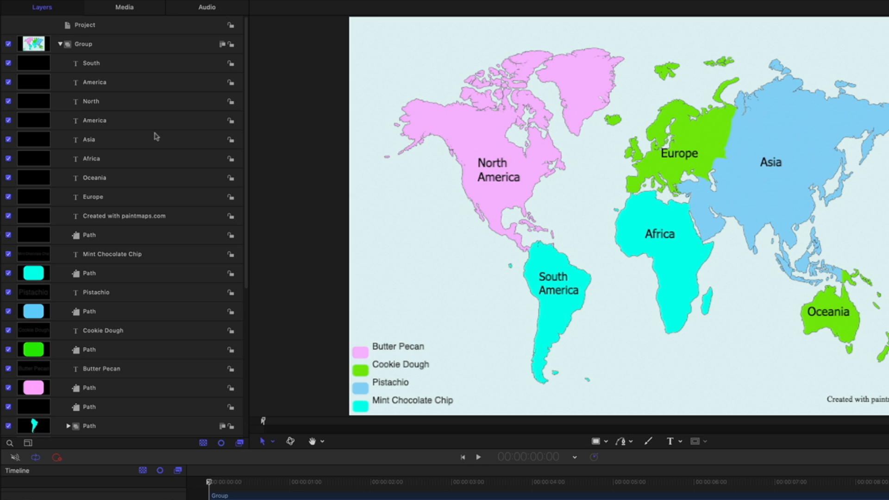
mouse_move(153, 143)
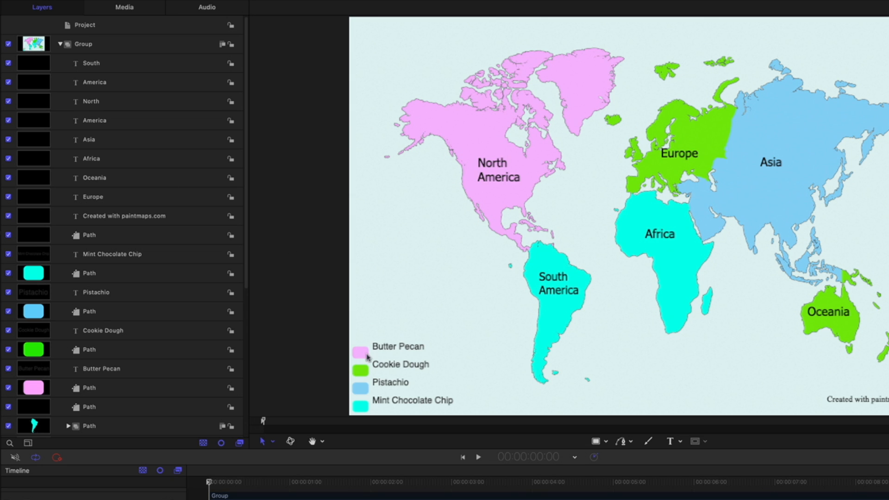
mouse_move(700, 354)
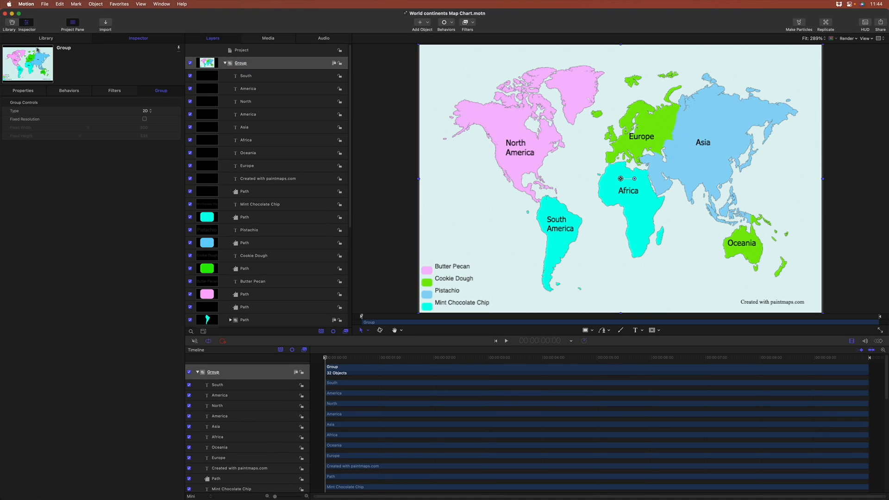
Select the map's pale background Path layer in the group
left_click(23, 90)
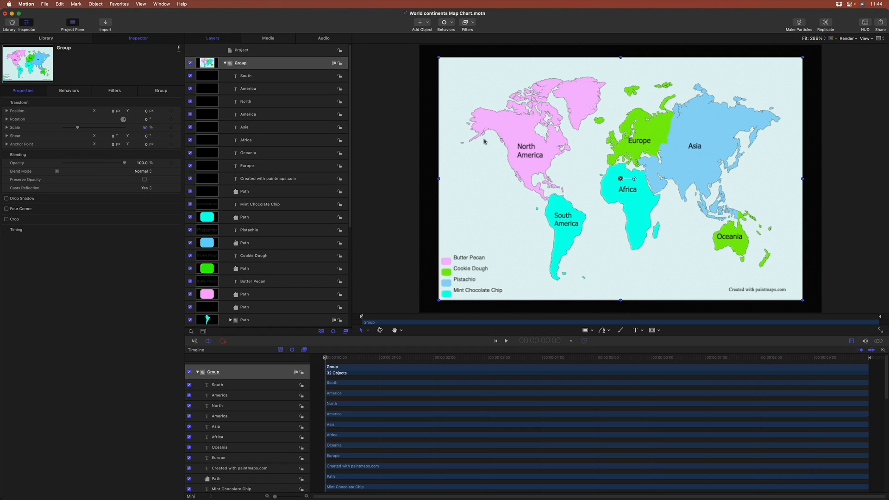
scroll("down", 3)
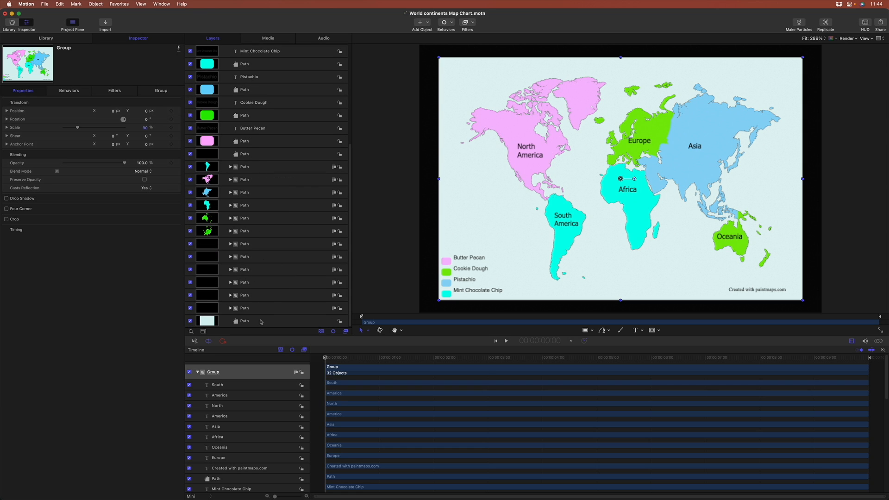
left_click(244, 321)
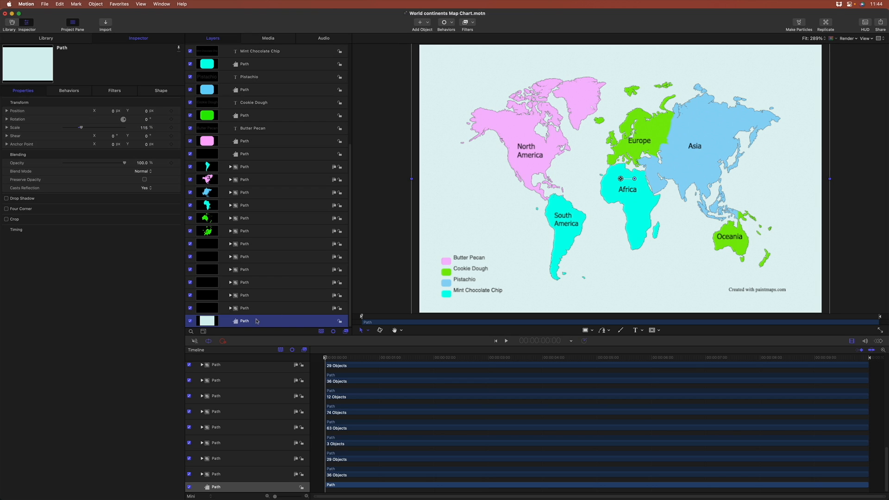
Set the background shape's Fill Color to blue for an ocean backdrop
left_click(161, 91)
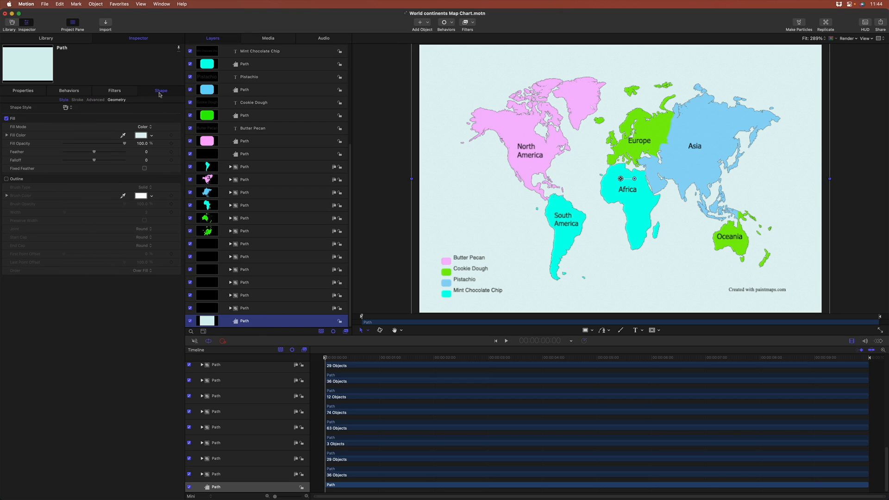
left_click(152, 135)
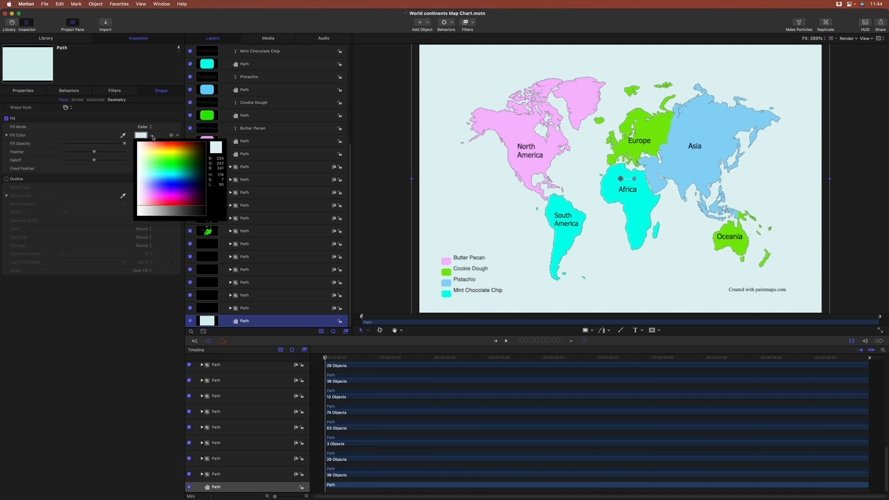
left_click(172, 174)
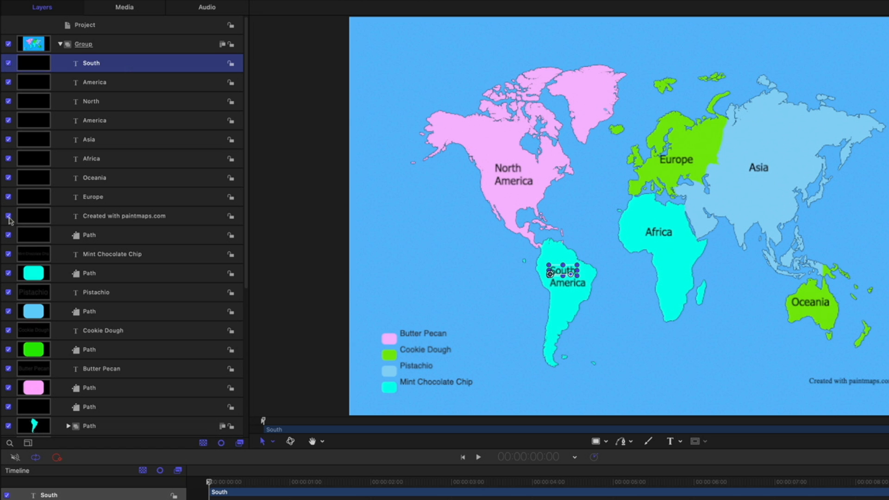
Hide the paintmaps.com credit layer and set the continent labels to Times New Roman Bold
left_click(7, 216)
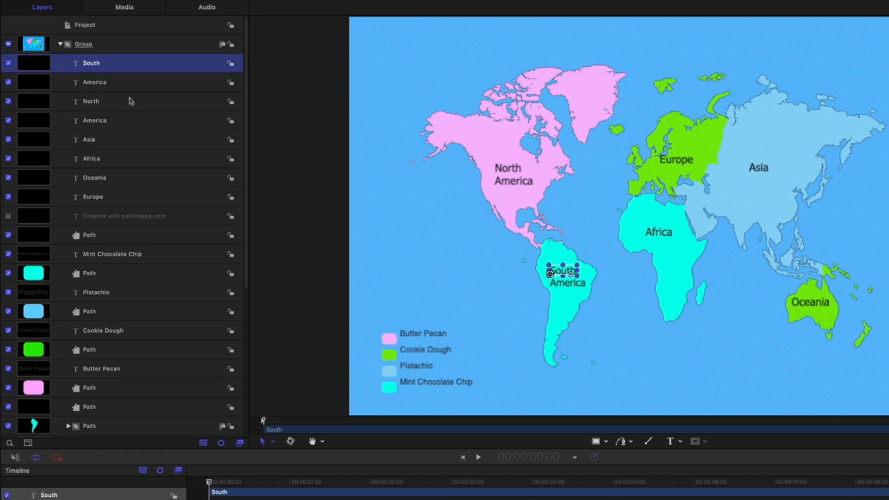
mouse_move(131, 166)
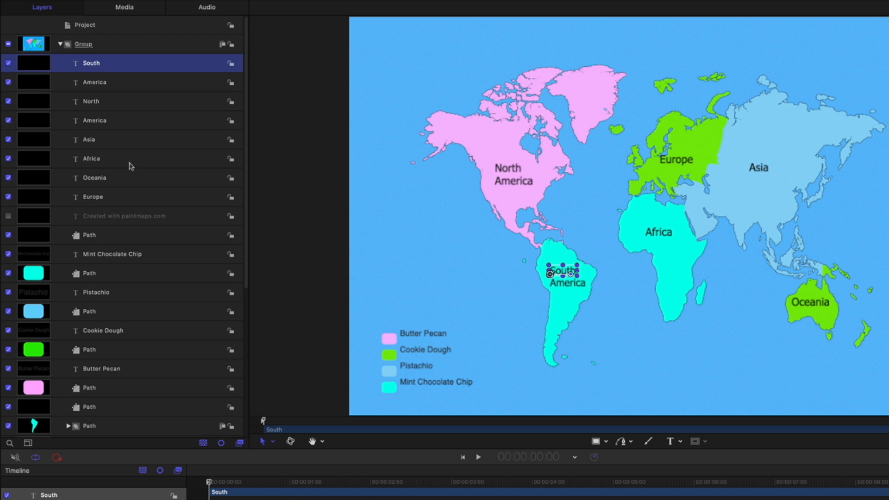
left_click(92, 197)
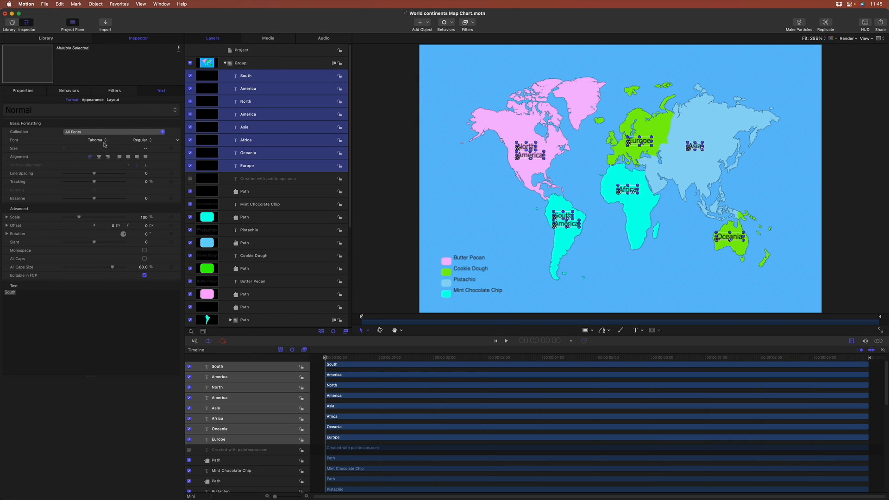
left_click(97, 140)
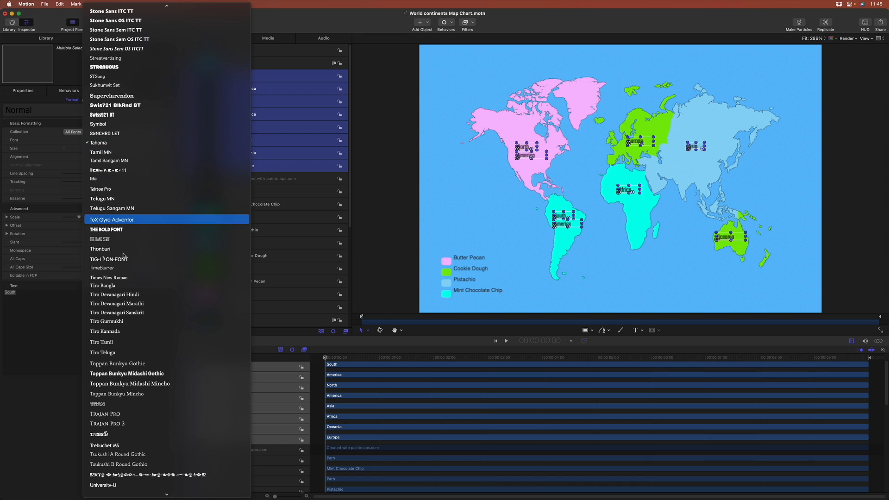
left_click(108, 277)
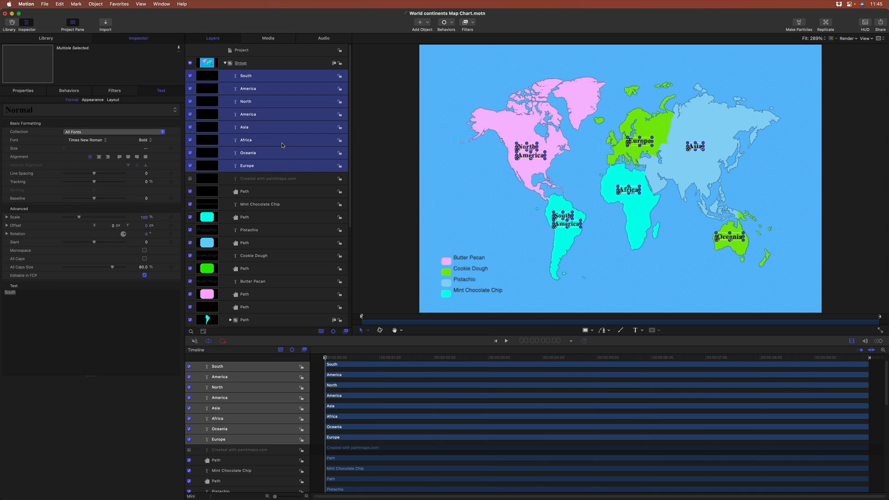
left_click(268, 178)
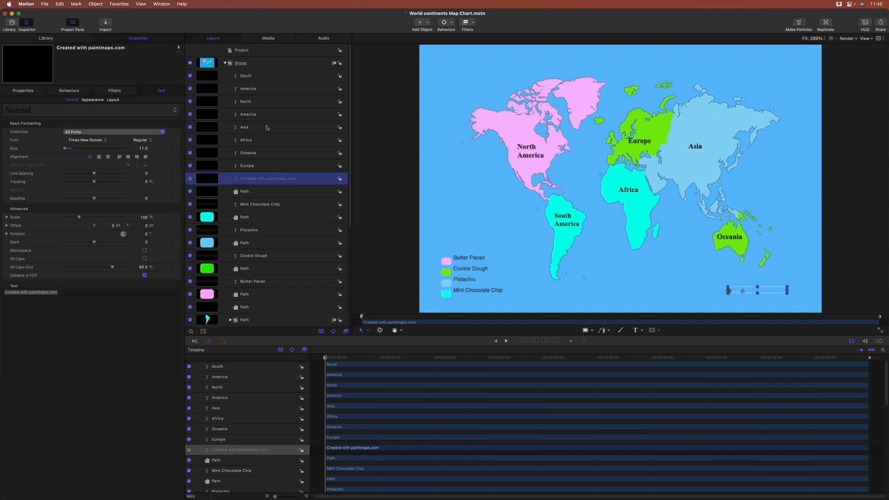
mouse_move(263, 97)
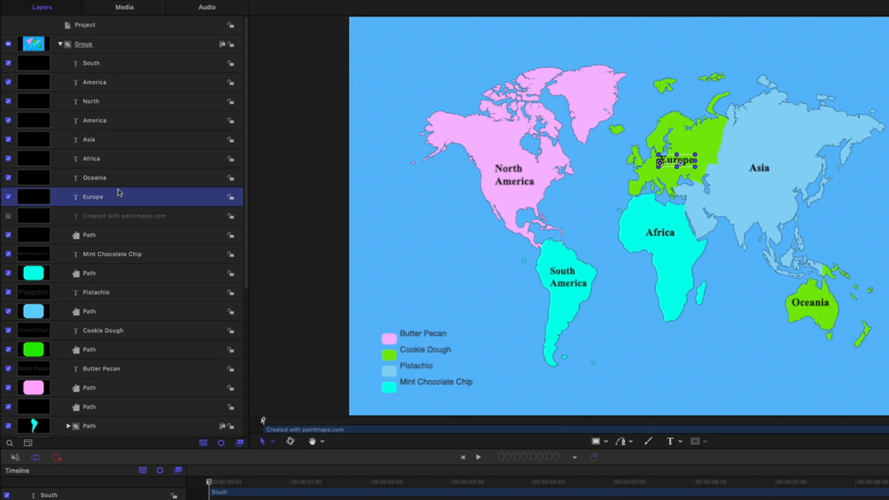
Nudge the Europe label right and drag the legend flavour names' Position X to line up with their swatches
left_click(92, 197)
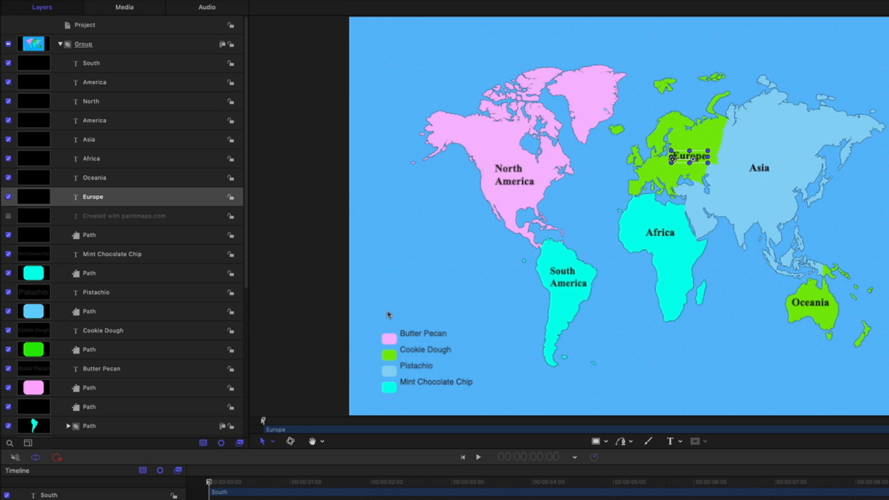
mouse_move(440, 340)
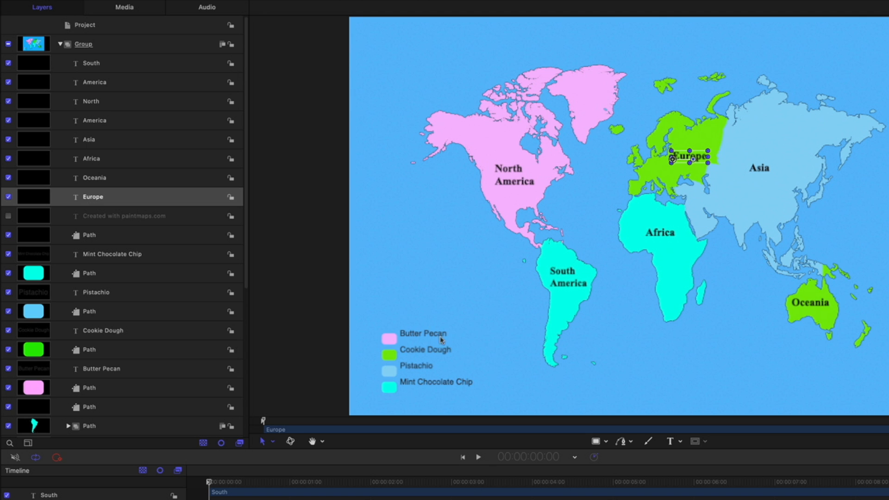
mouse_move(141, 275)
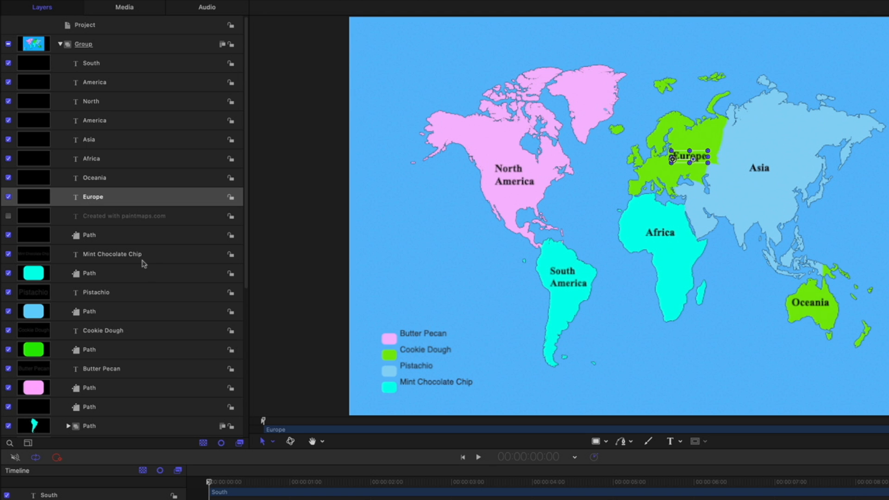
scroll("down", 3)
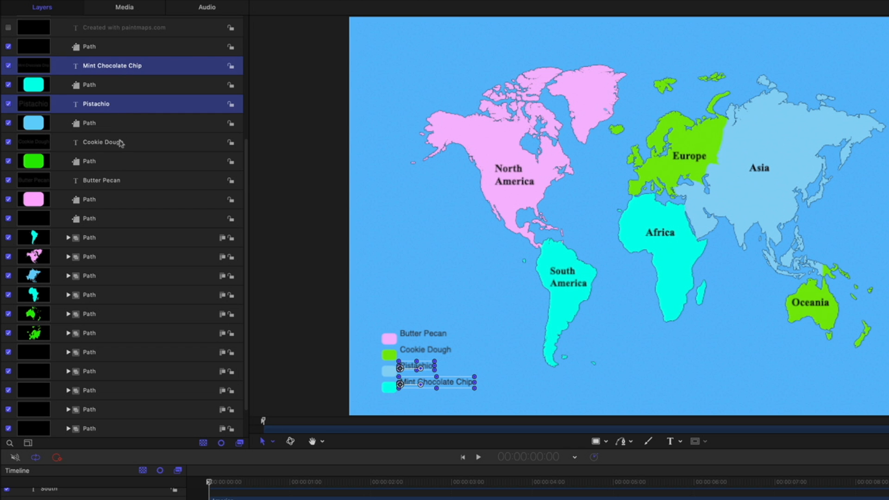
left_click(101, 180)
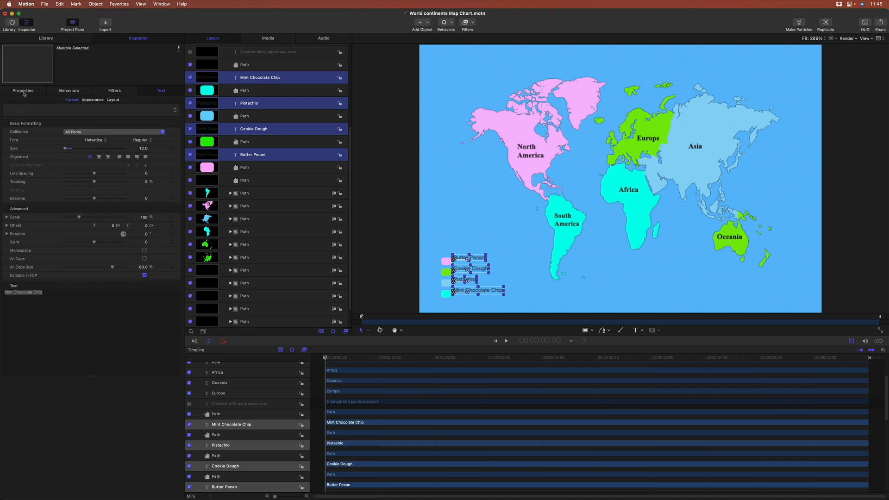
left_click(23, 91)
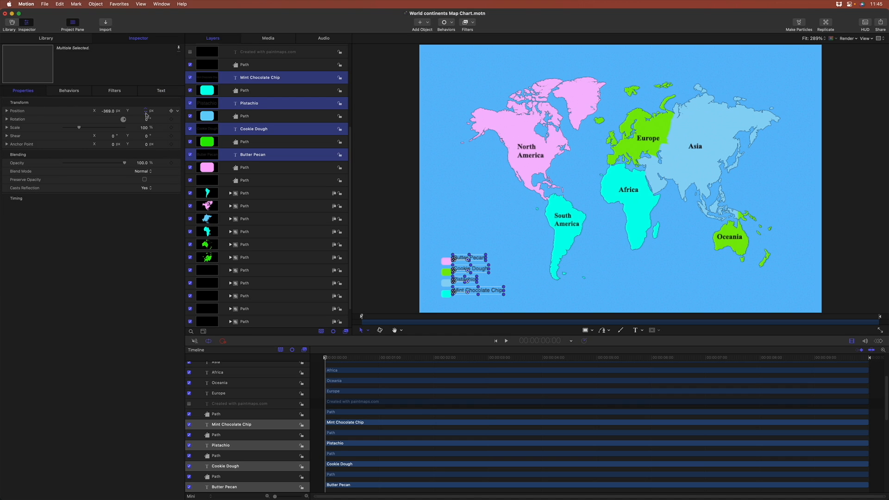
left_click_drag(147, 111, 146, 116)
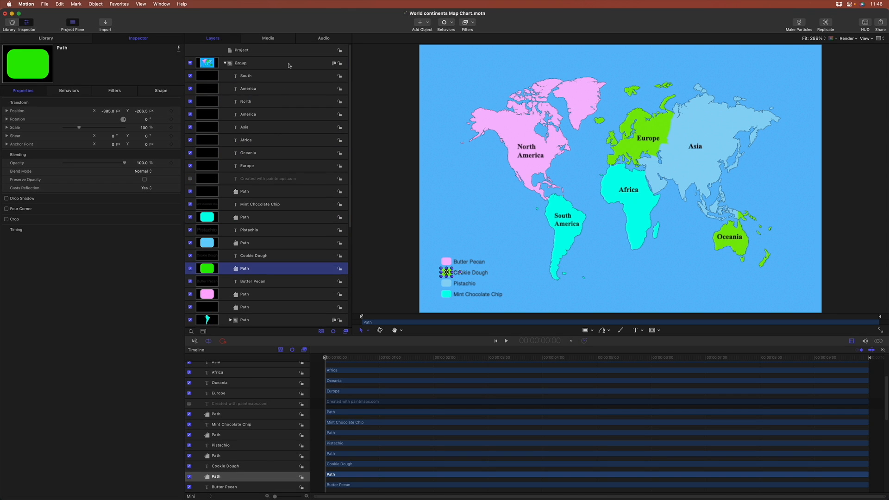
left_click(241, 63)
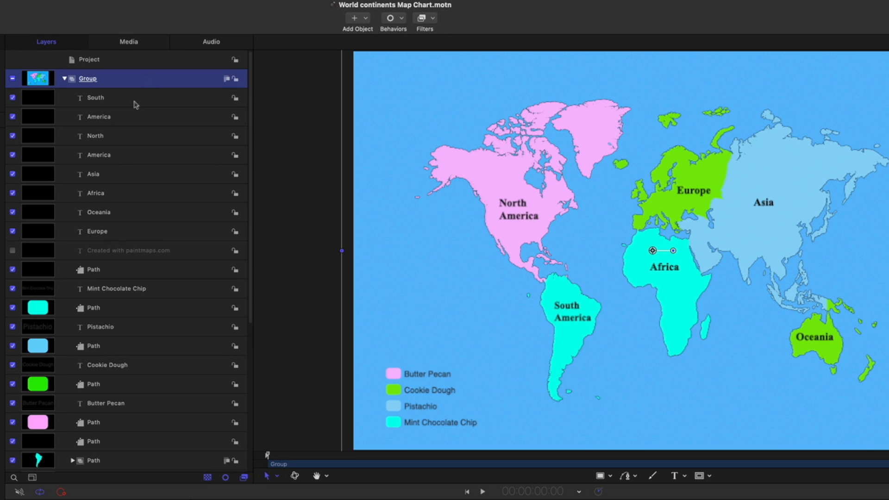
Add a Type On behavior to the South label and copy it to the other continent labels
left_click(390, 18)
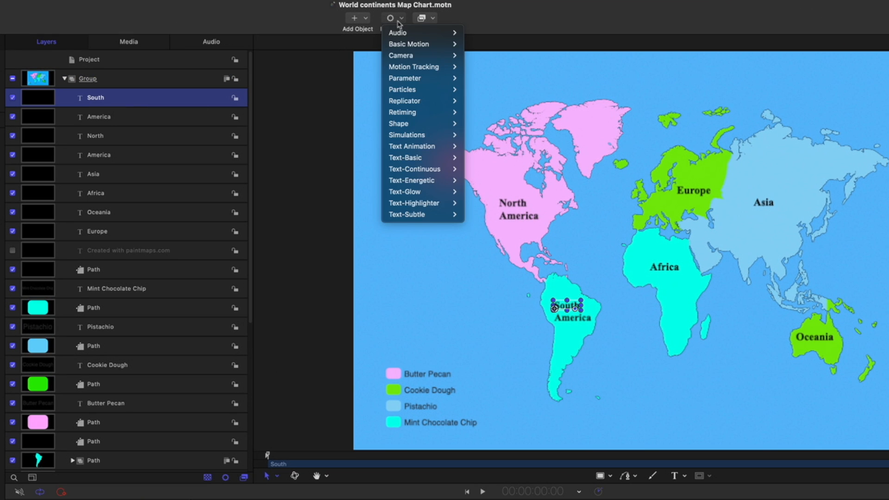
mouse_move(405, 157)
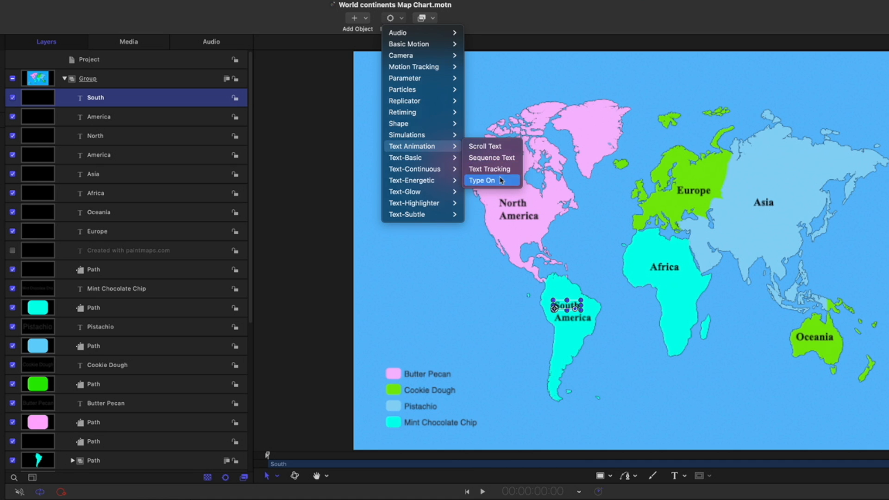
left_click(482, 180)
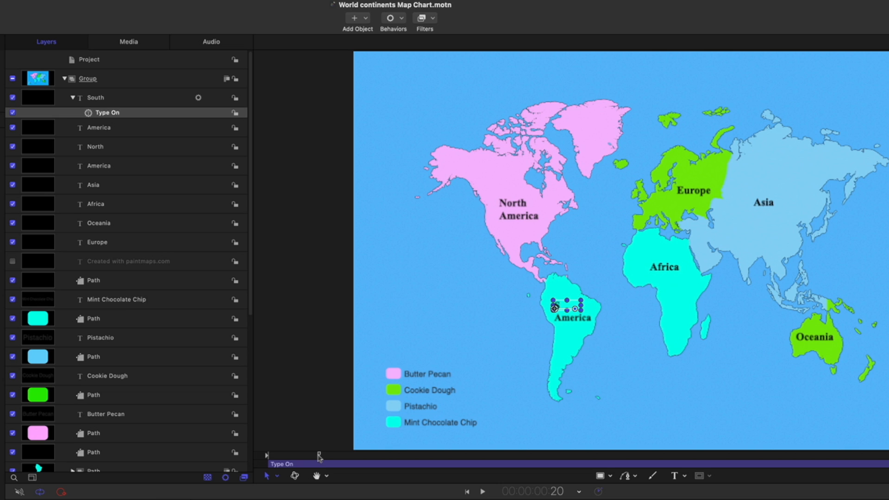
left_click(485, 491)
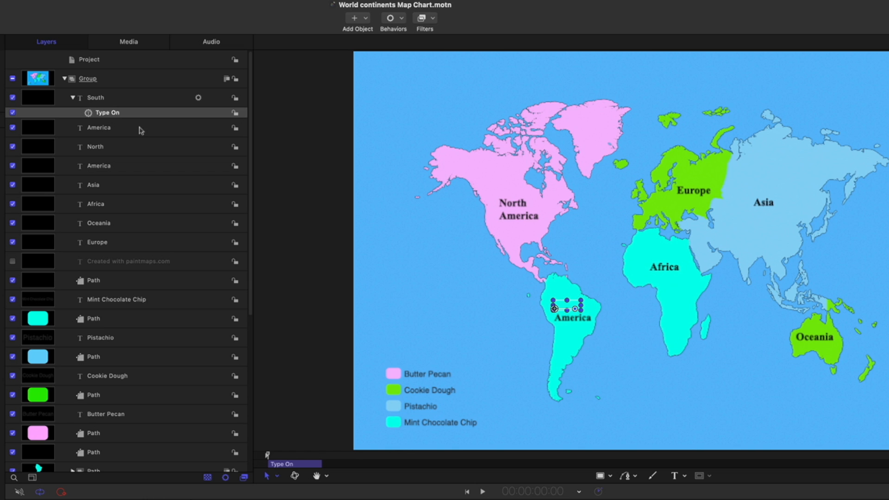
left_click(98, 127)
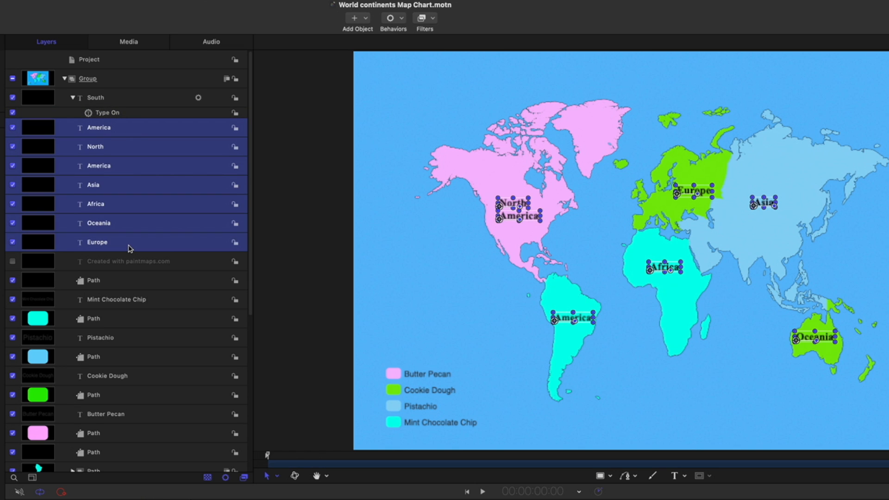
mouse_move(120, 351)
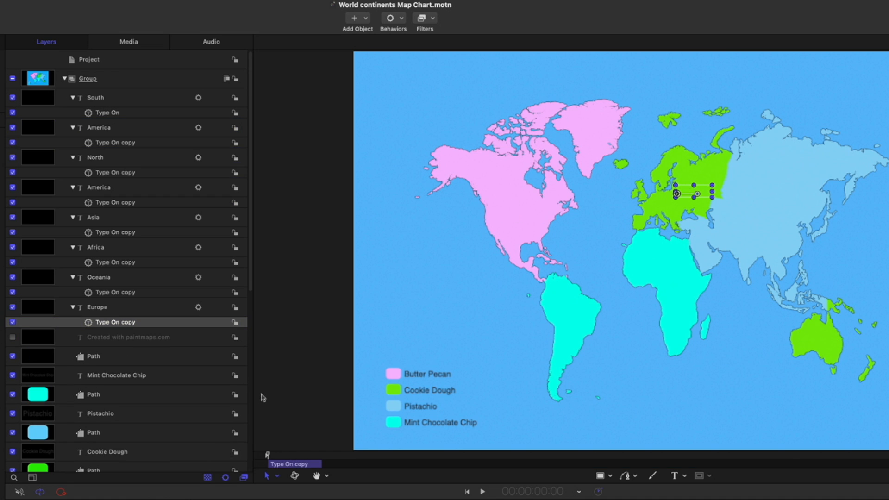
left_click(483, 490)
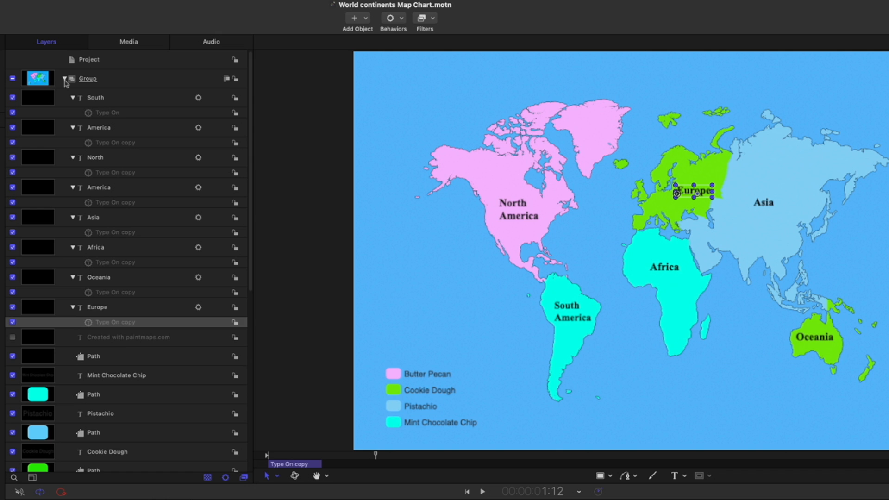
Collapse and reopen the map group so its label layers sit folded in the Layers list
left_click(65, 79)
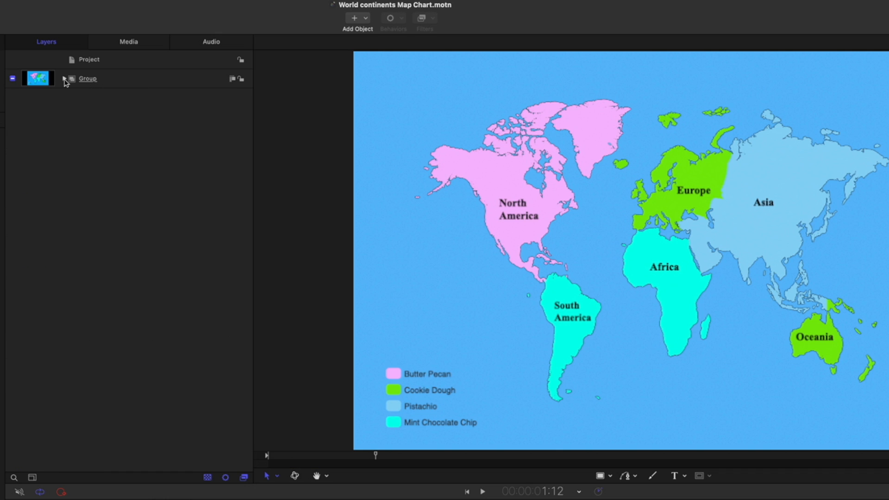
left_click(65, 79)
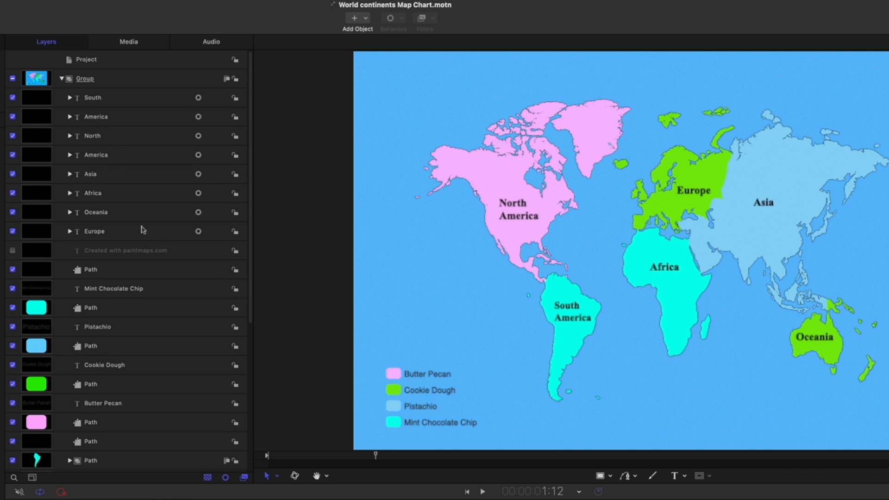
scroll("down", 3)
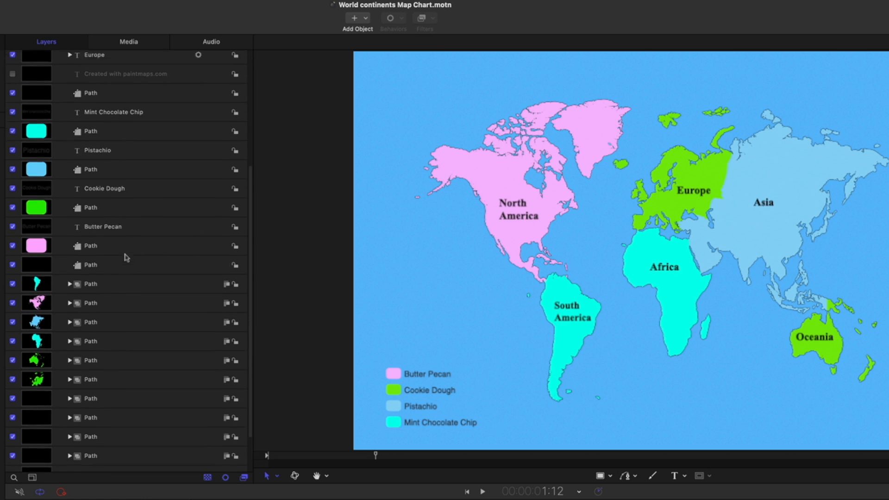
scroll("down", 3)
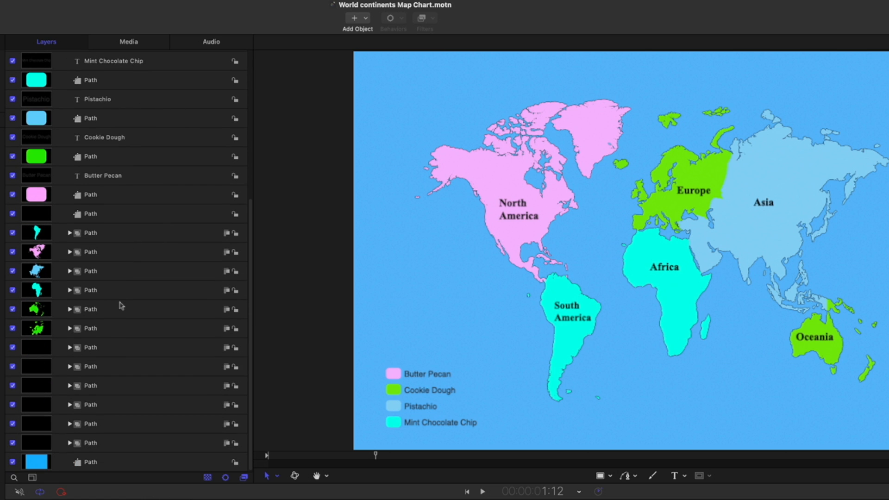
mouse_move(106, 294)
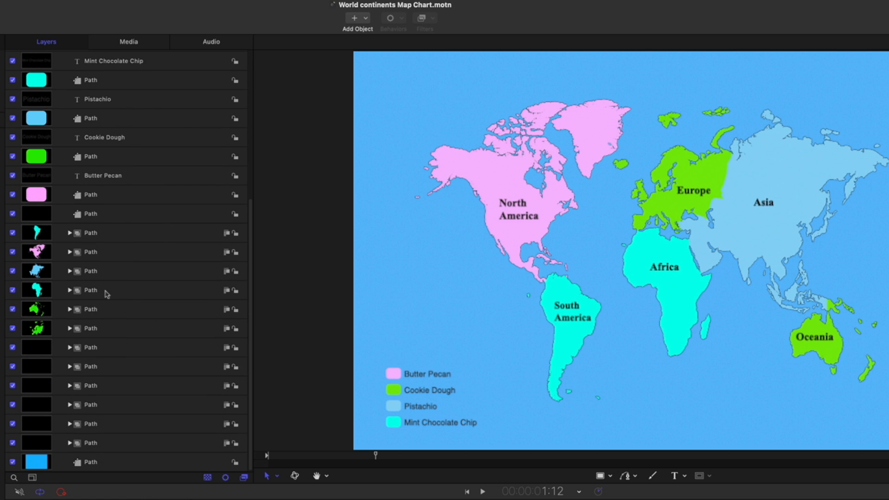
mouse_move(79, 327)
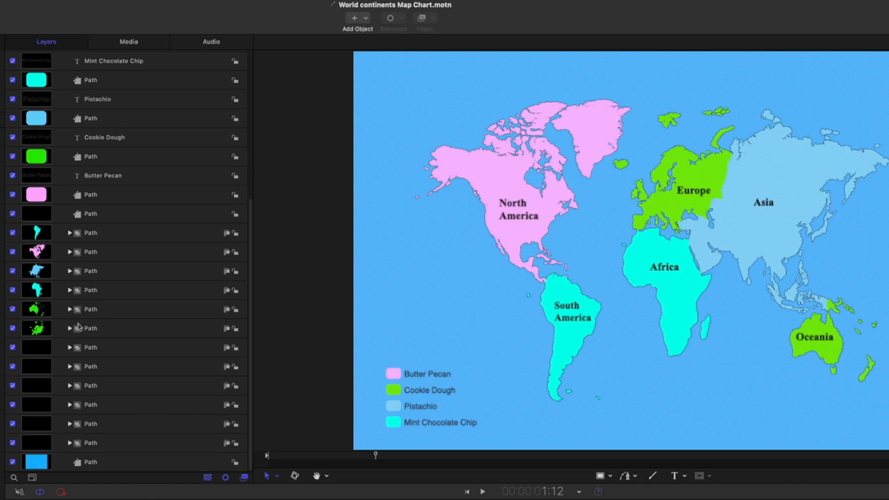
mouse_move(96, 254)
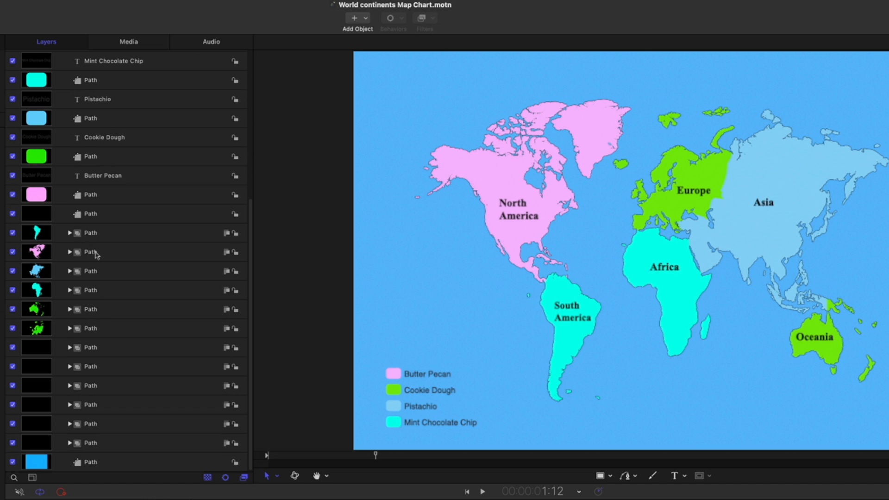
Expand the North America group and select its shapes, Path 0 through Path 73
left_click(70, 252)
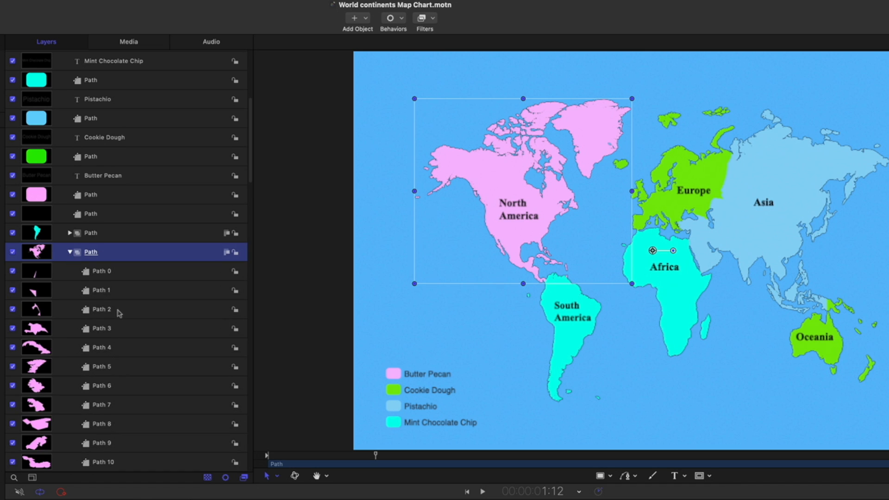
scroll("down", 3)
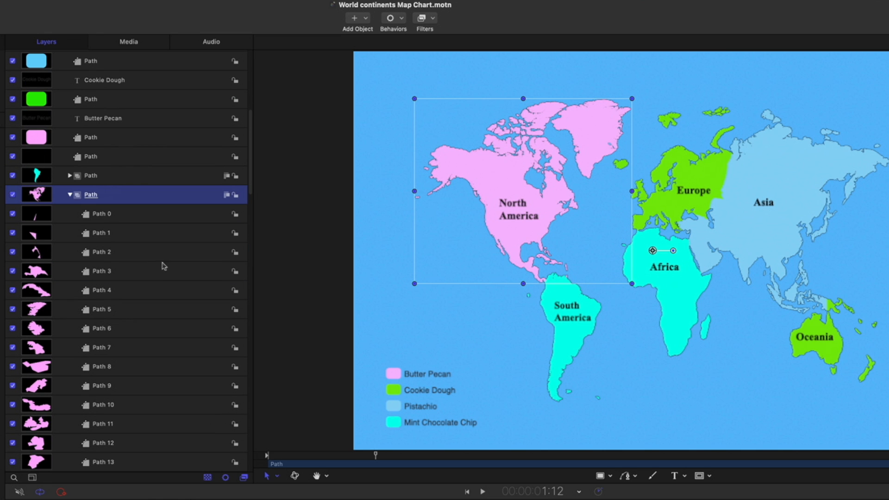
left_click(101, 214)
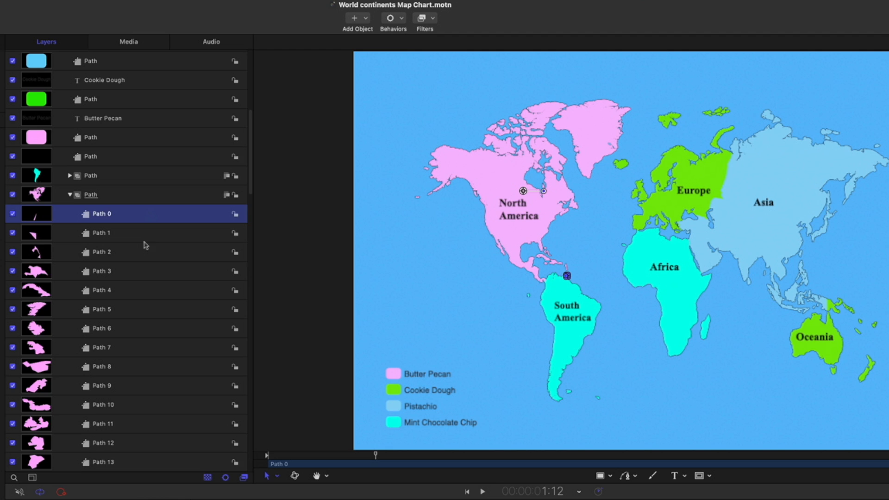
scroll("down", 3)
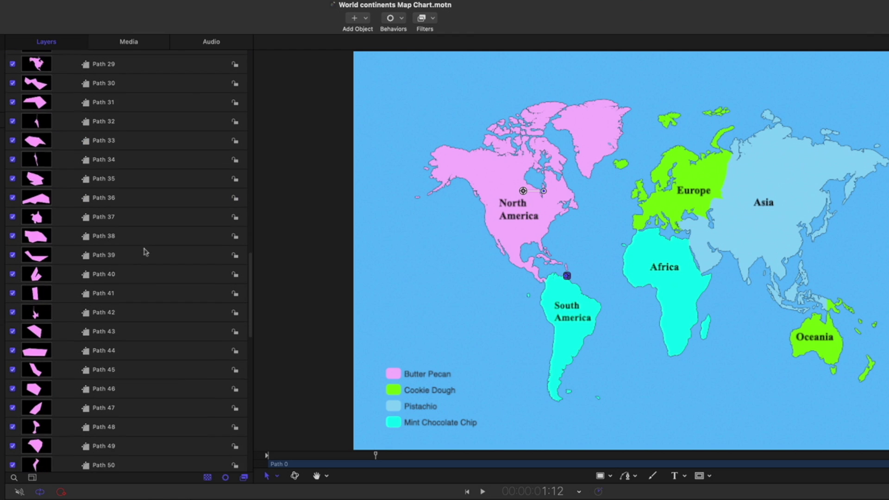
scroll("down", 3)
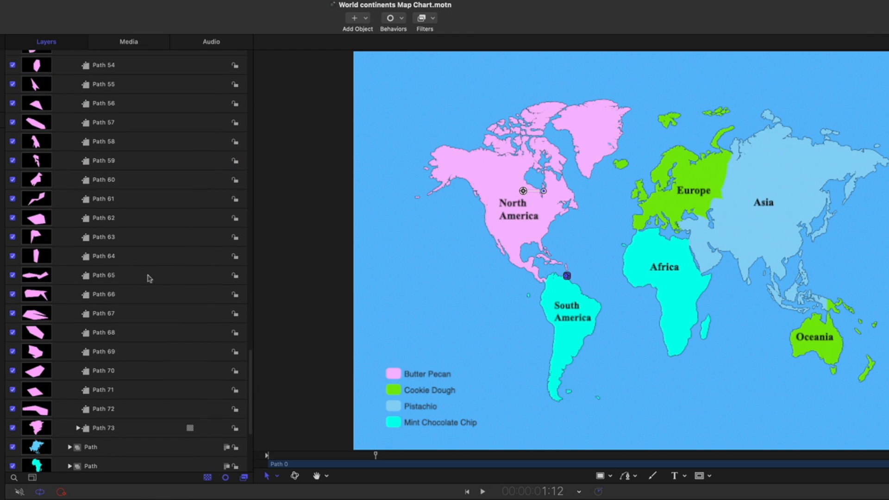
mouse_move(144, 429)
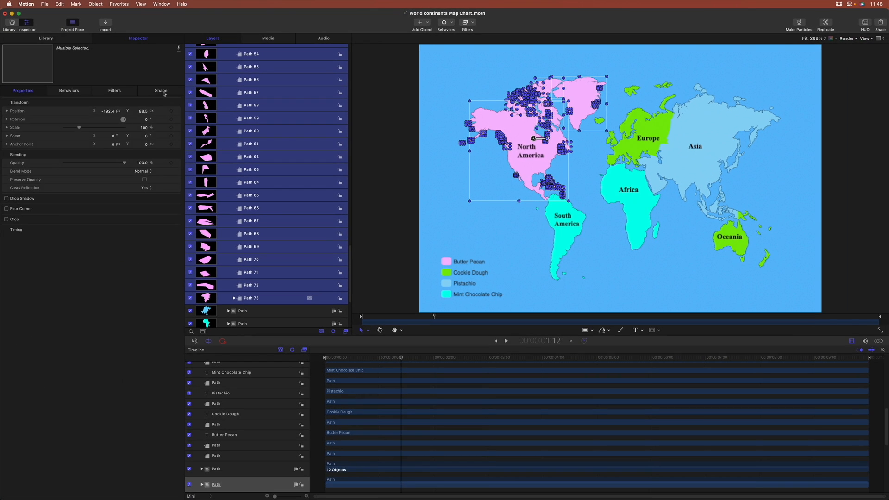
Set the selected North America shapes' Fill Color to a muted green
left_click(160, 90)
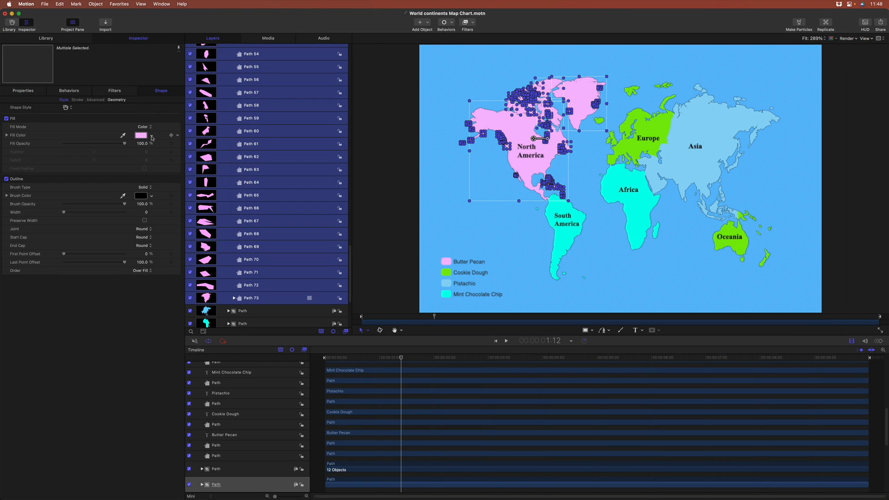
left_click(141, 135)
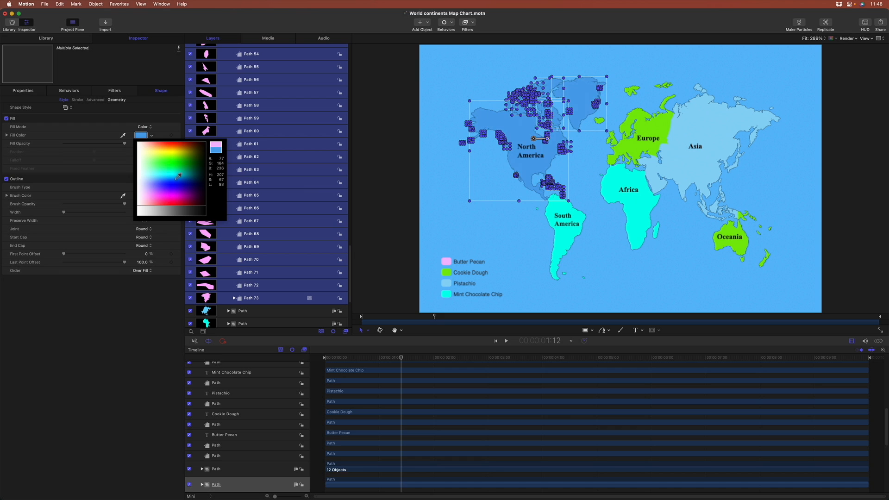
left_click(180, 167)
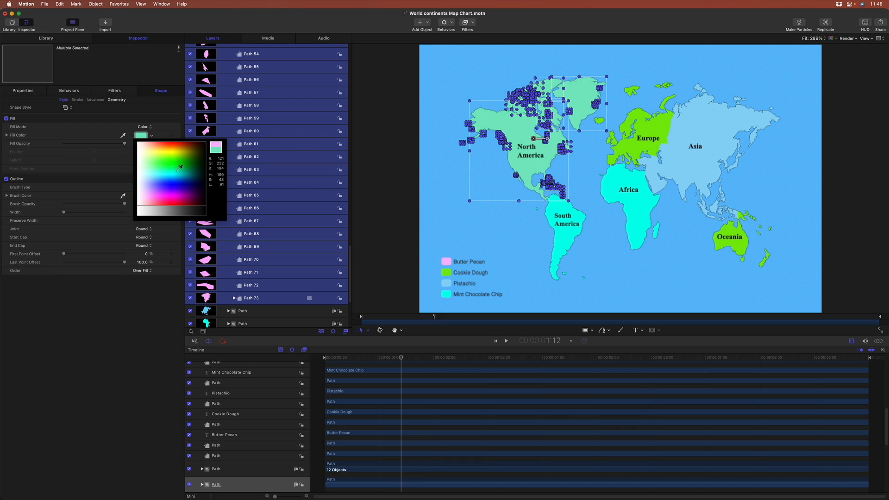
left_click(183, 179)
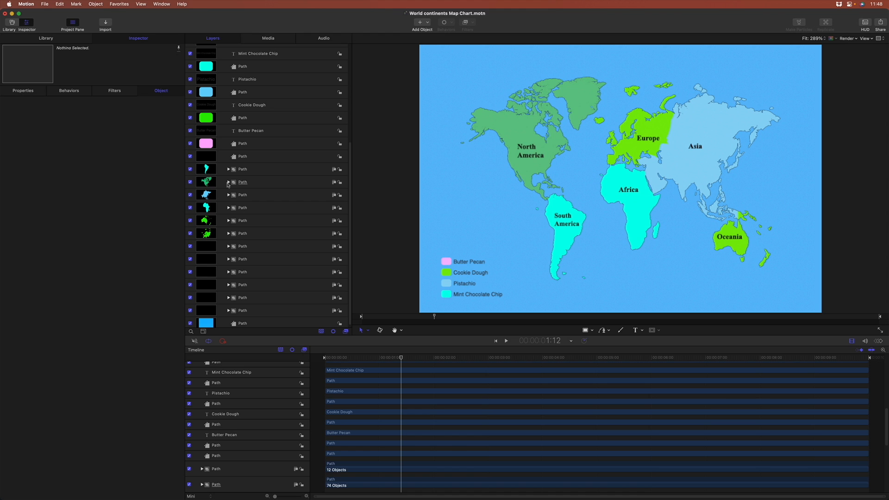
mouse_move(626, 207)
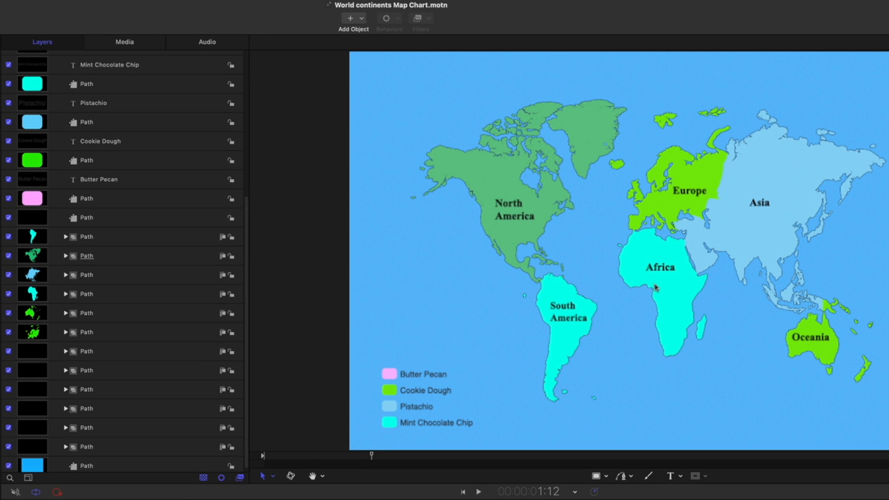
mouse_move(336, 460)
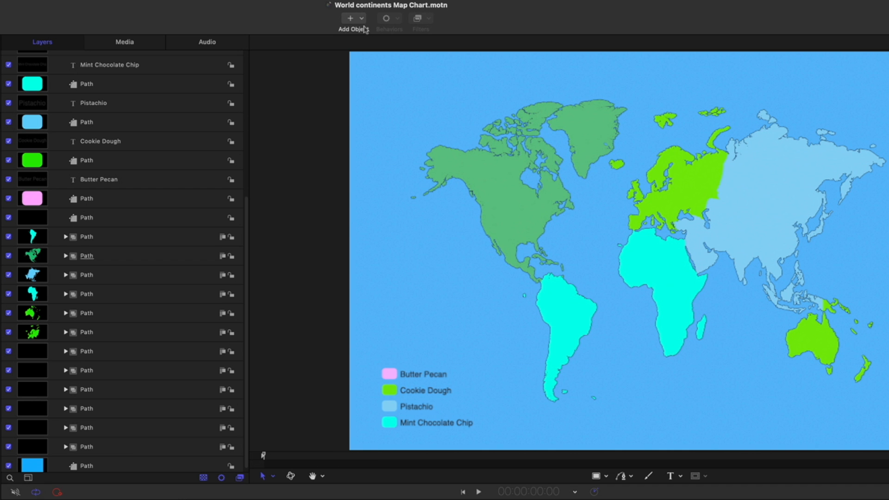
Add a Camera via Add Object and reach for the Behaviors menu to give it a Move
left_click(349, 19)
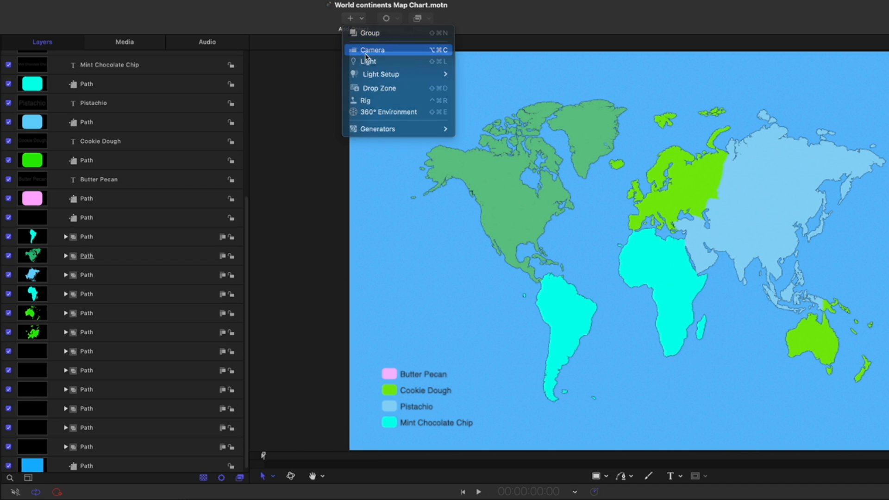
left_click(373, 50)
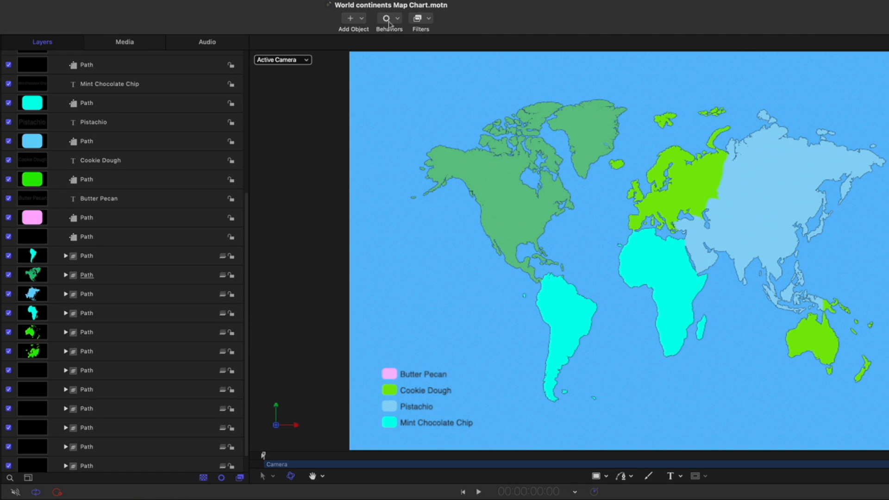
left_click(386, 18)
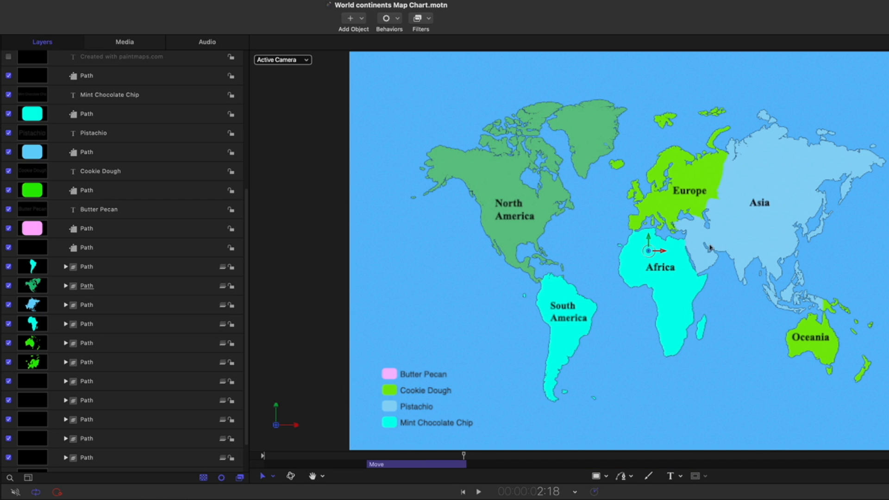
Drag the camera's onscreen move target so the push ends framed close on Africa
left_click_drag(648, 250, 657, 250)
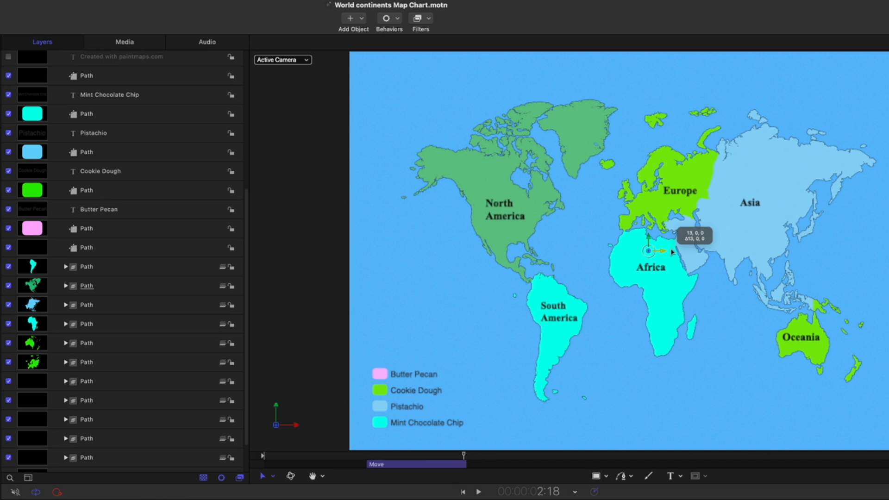
left_click_drag(649, 251, 658, 251)
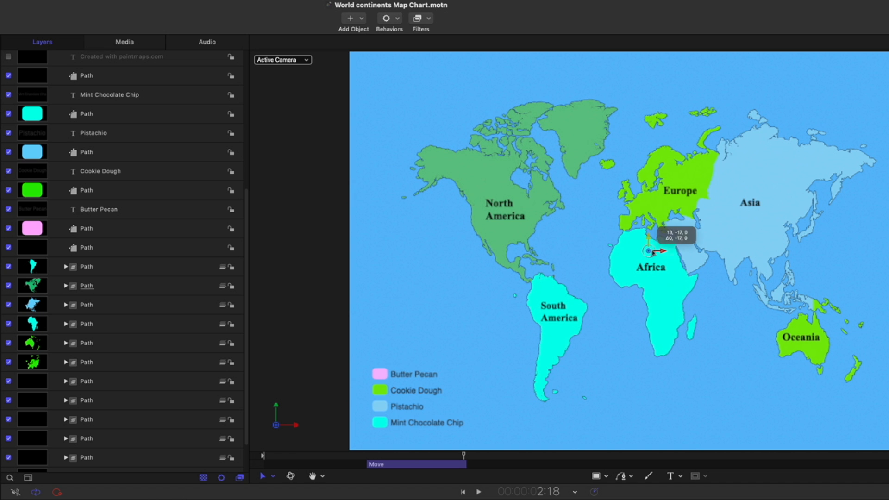
left_click_drag(649, 250, 649, 238)
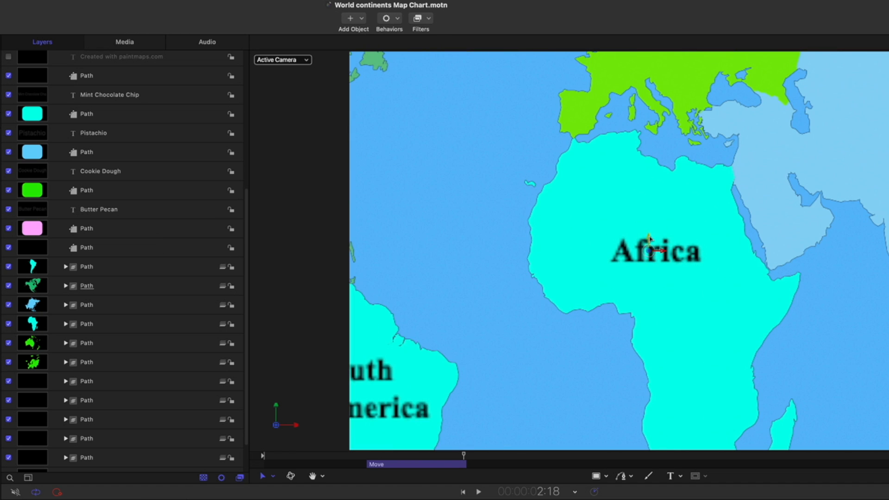
left_click_drag(649, 240, 649, 252)
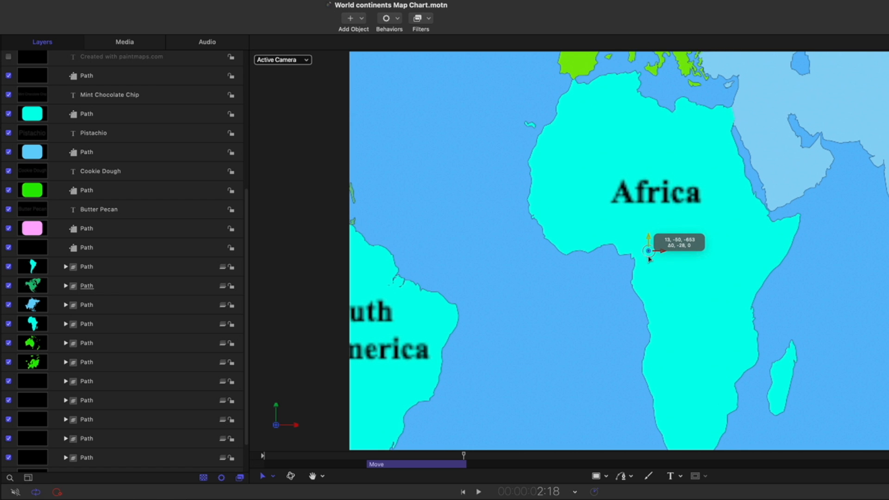
left_click_drag(649, 244, 650, 262)
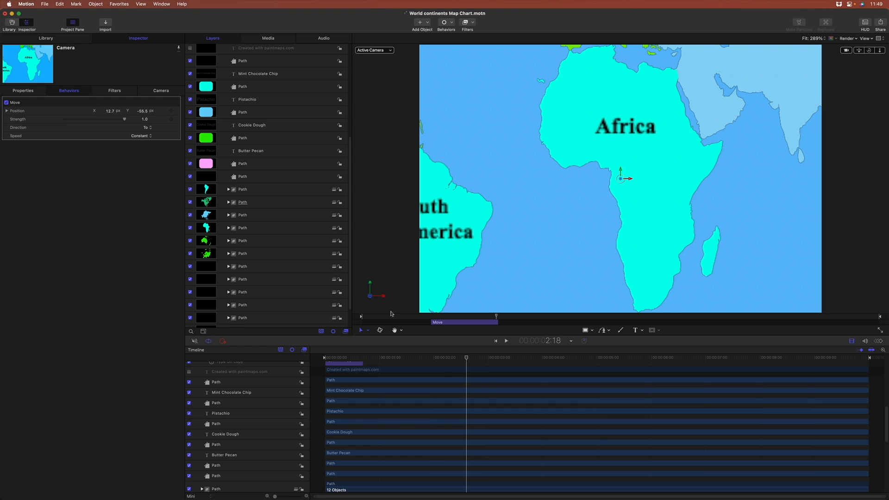
Set the Move behavior's Speed to Ease Both and stop playback
left_click(141, 136)
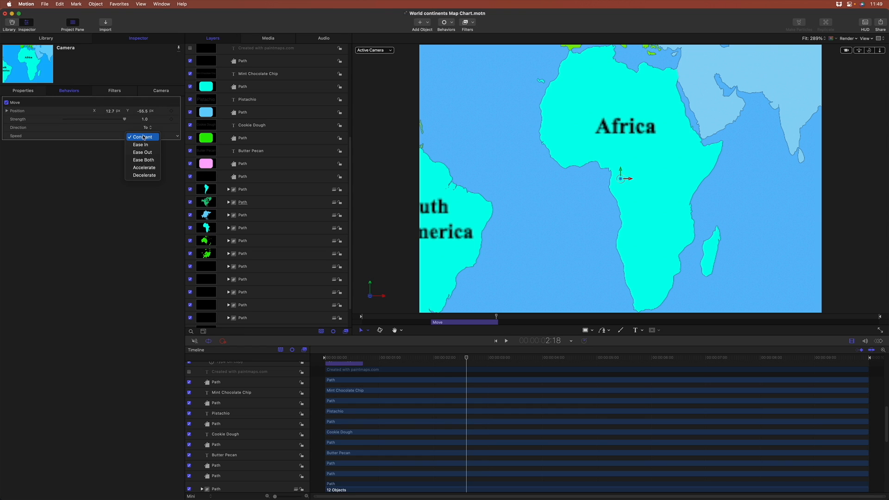
left_click(143, 159)
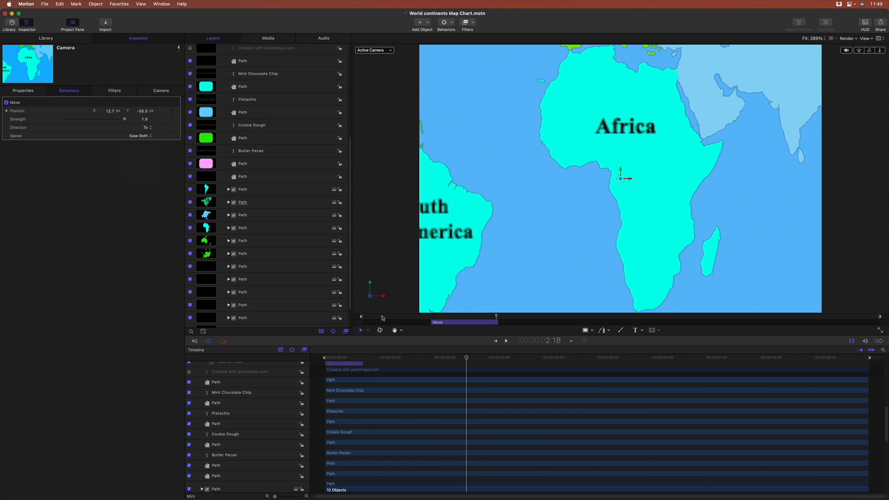
left_click(506, 341)
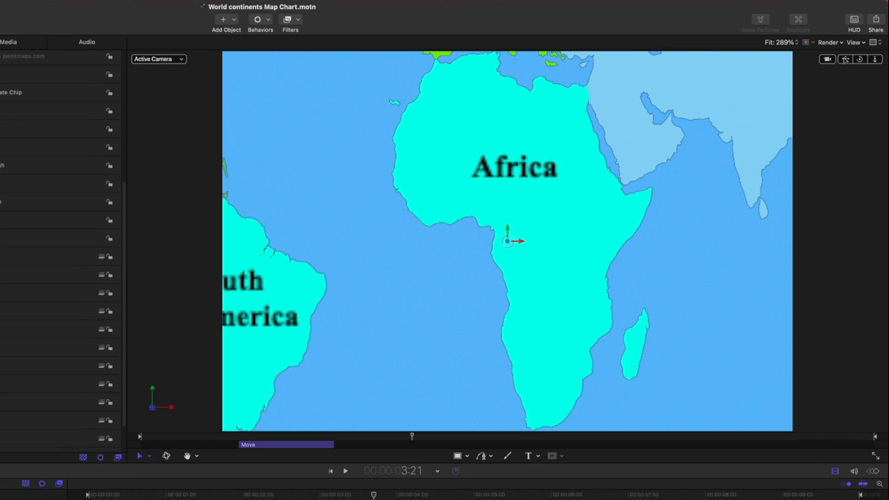
Set the canvas Render quality to Best so the Africa labels render sharp
left_click(825, 43)
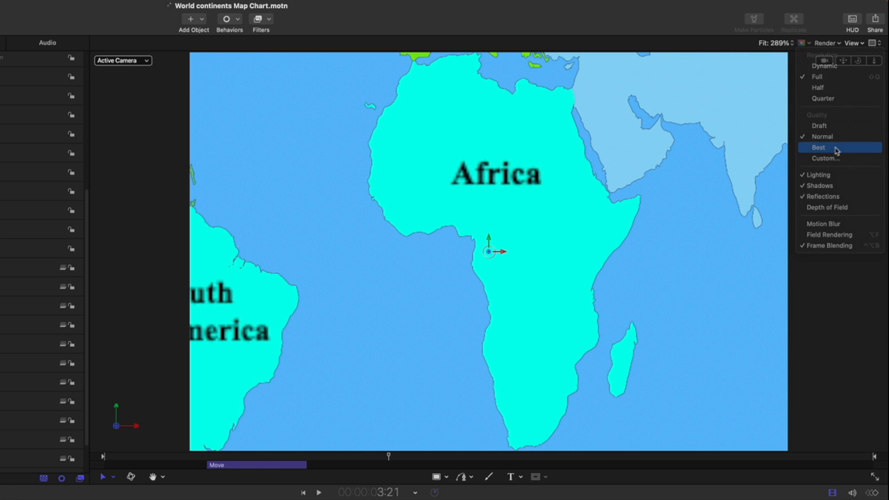
left_click(818, 148)
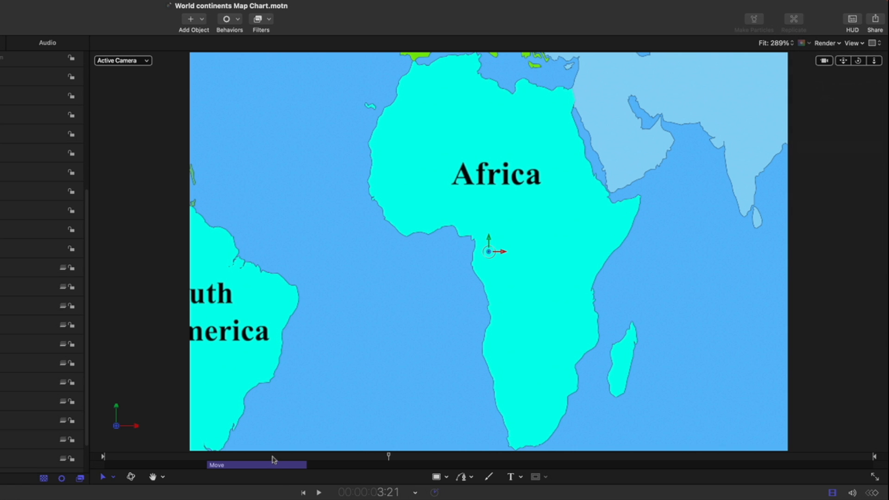
left_click(319, 492)
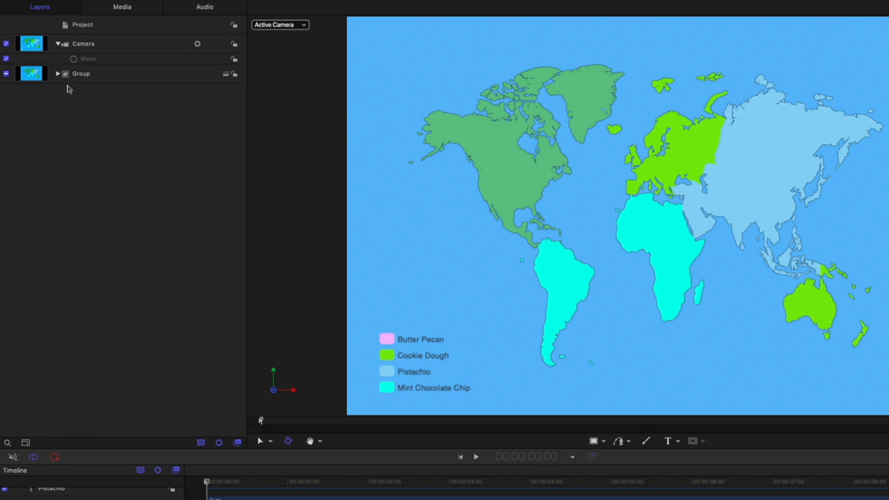
Create Group 1 in the Layers list holding the blue background Path
left_click(81, 73)
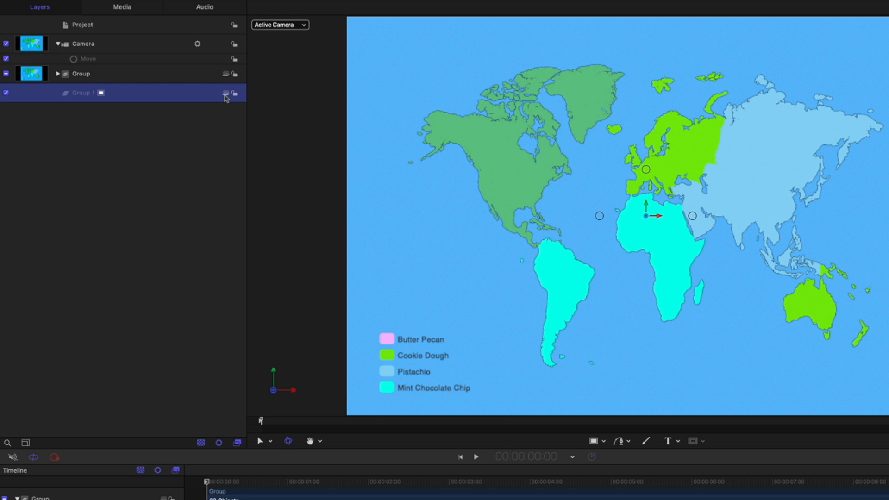
left_click(56, 74)
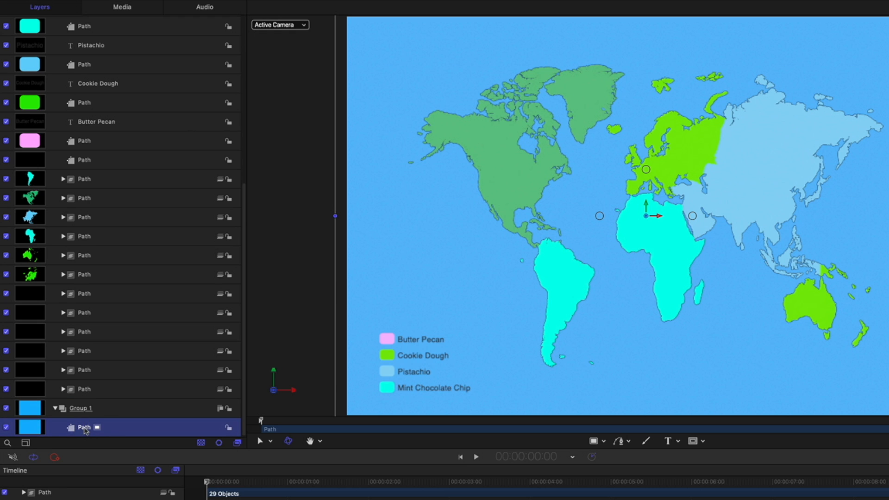
mouse_move(123, 413)
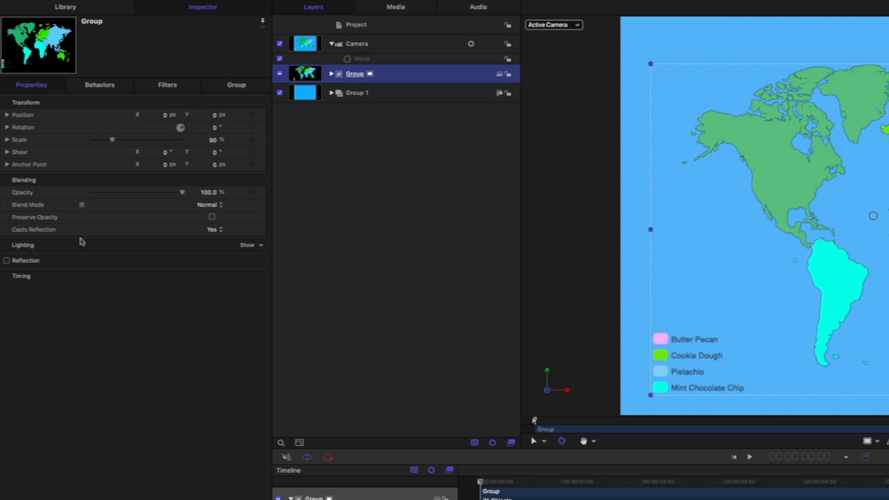
mouse_move(50, 246)
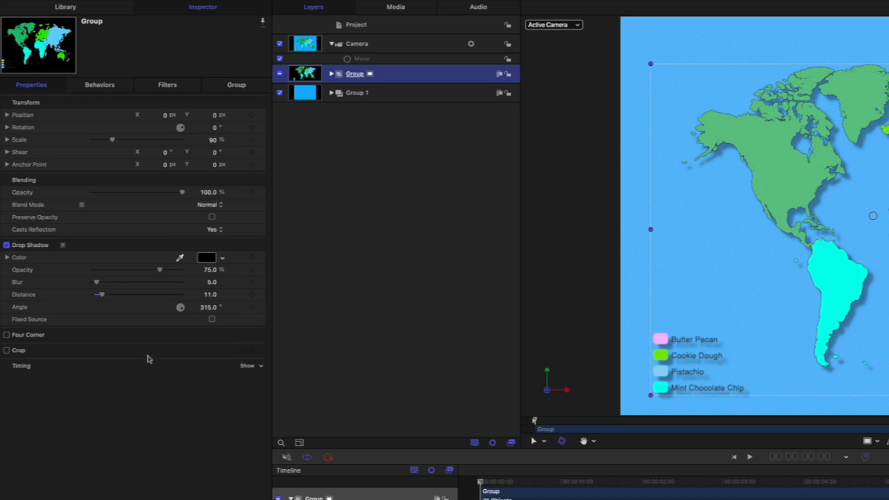
Drag the map group's drop shadow Distance down to 6 and its Angle to about 310°
left_click_drag(105, 294, 98, 294)
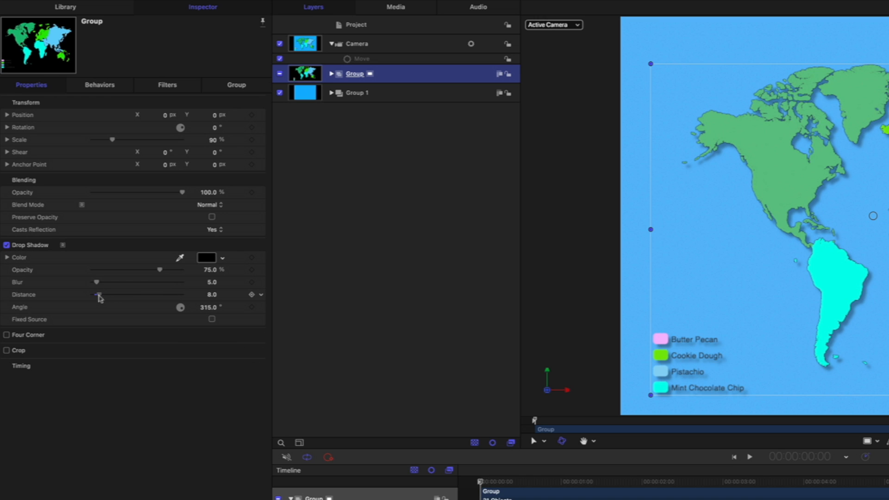
left_click_drag(99, 294, 96, 294)
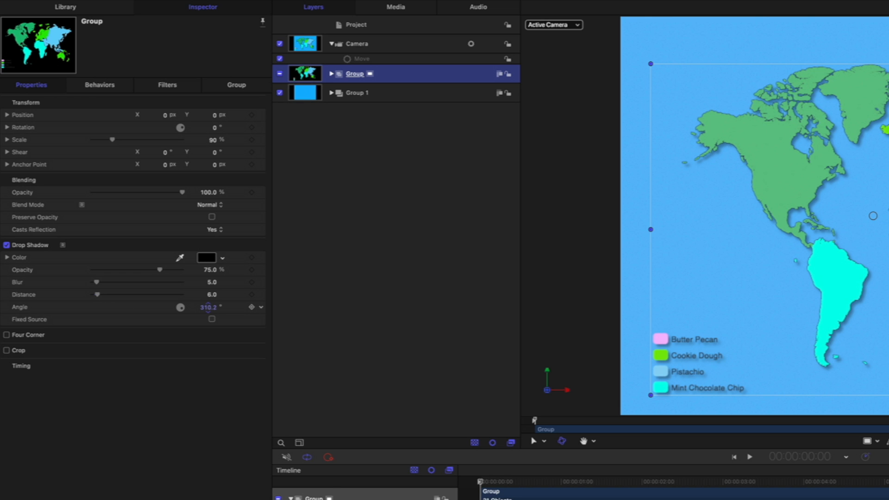
left_click_drag(180, 307, 176, 315)
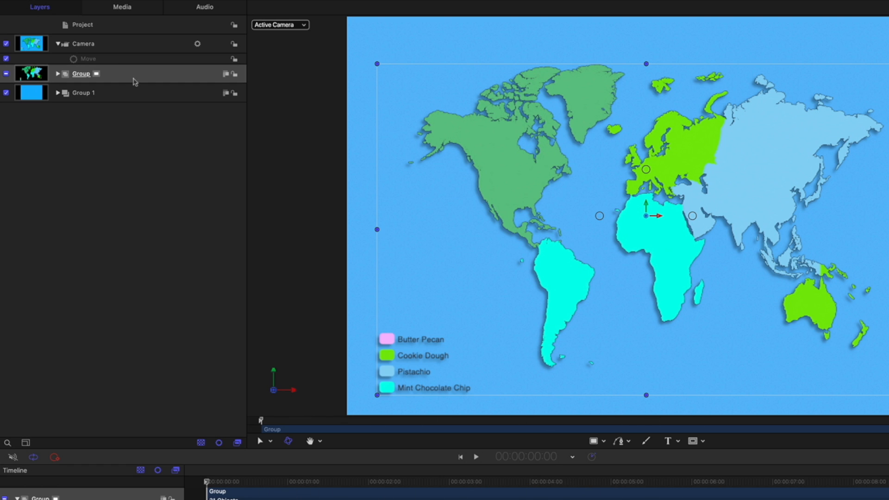
Nest the map group in a new parent group with Command-Shift-G, then preview and stop playback
left_click(81, 74)
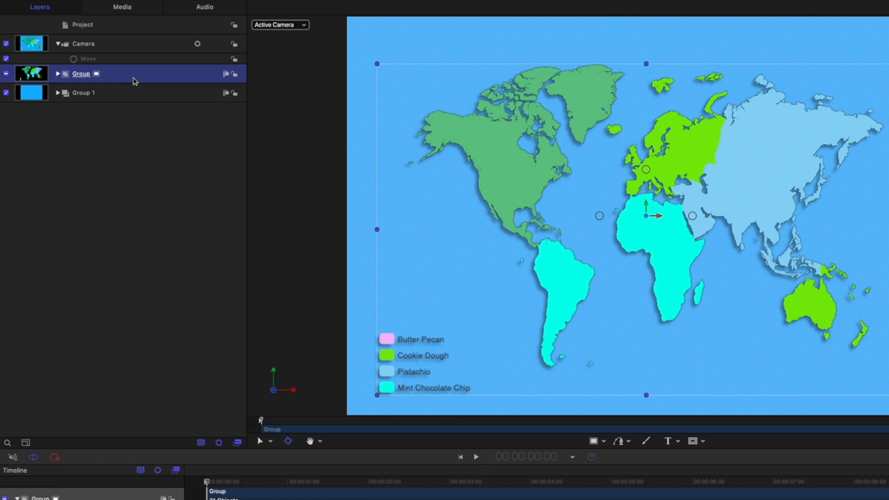
key("shift+command+g")
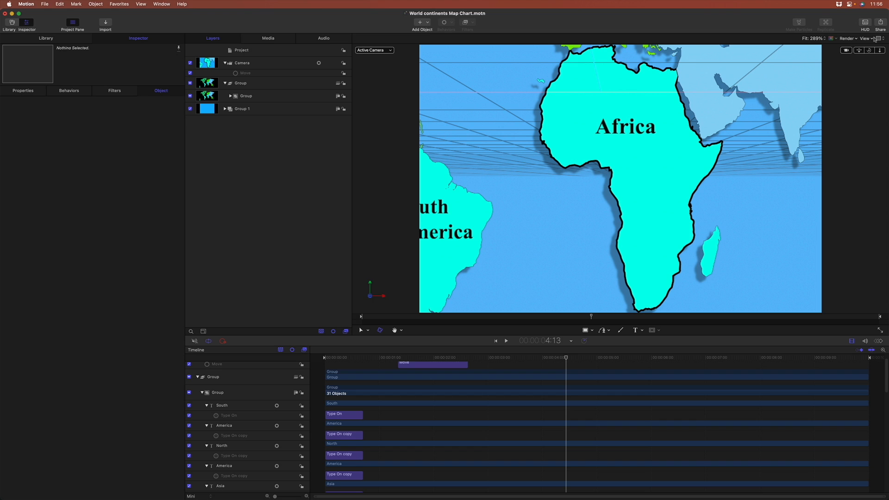
left_click(866, 38)
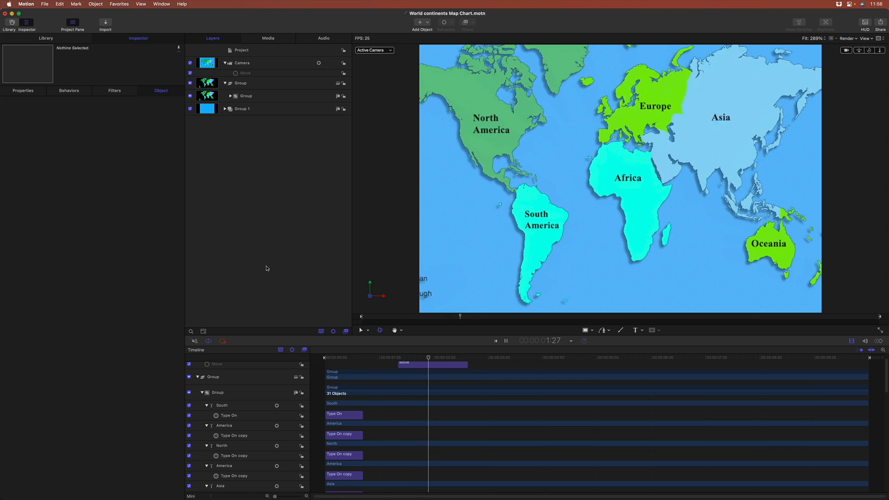
left_click(506, 340)
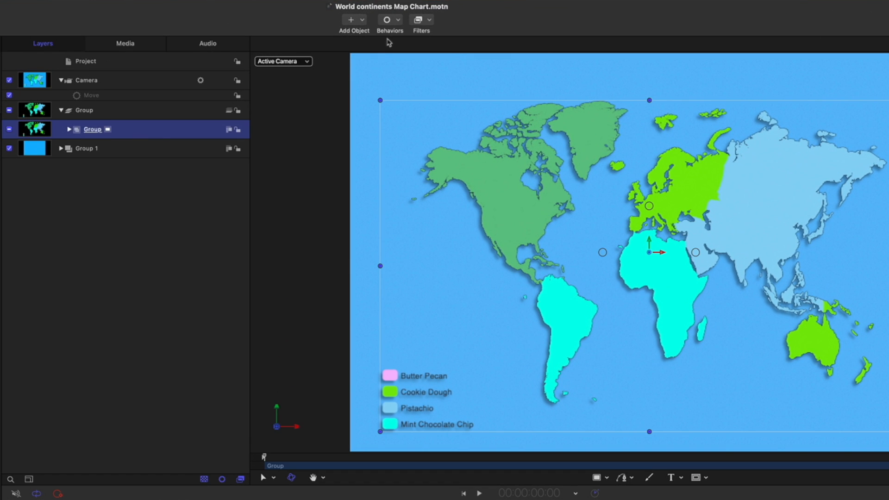
Add a Fade In/Fade Out behavior from Basic Motion to the inner map group
left_click(386, 20)
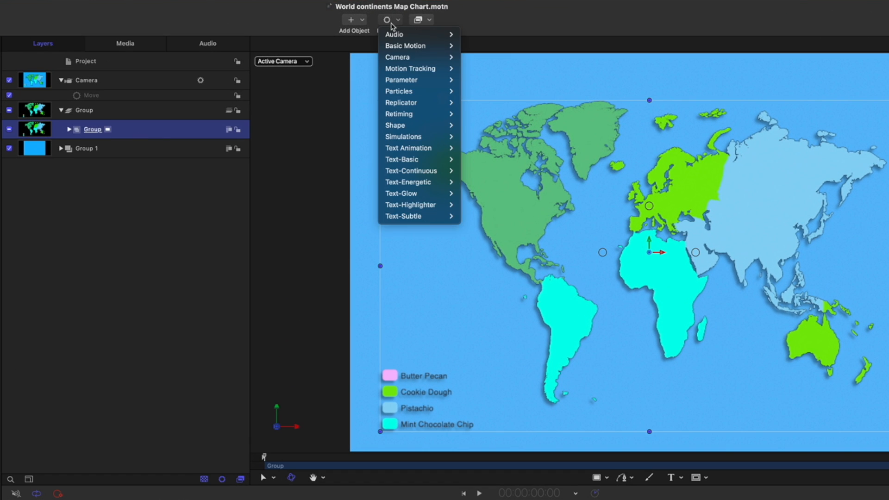
mouse_move(405, 46)
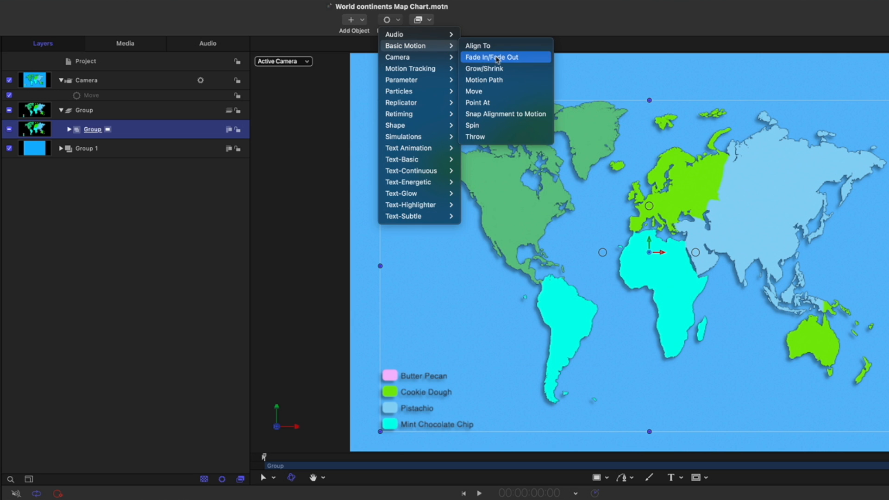
left_click(496, 57)
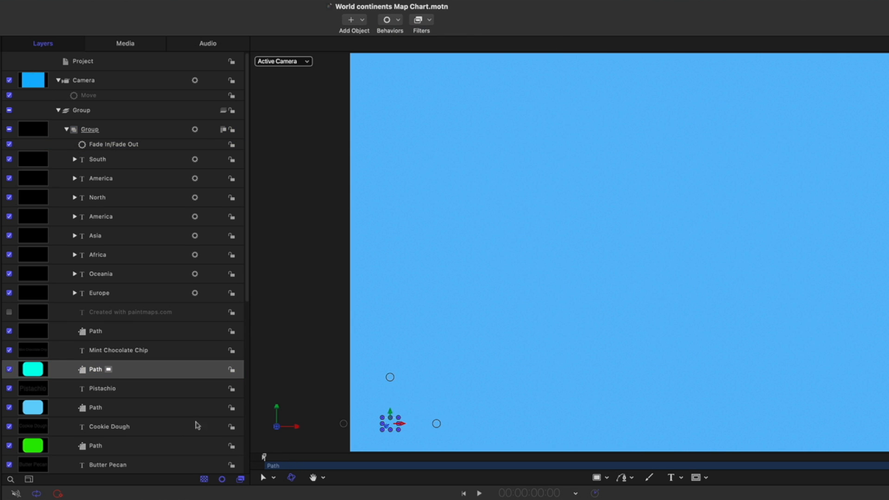